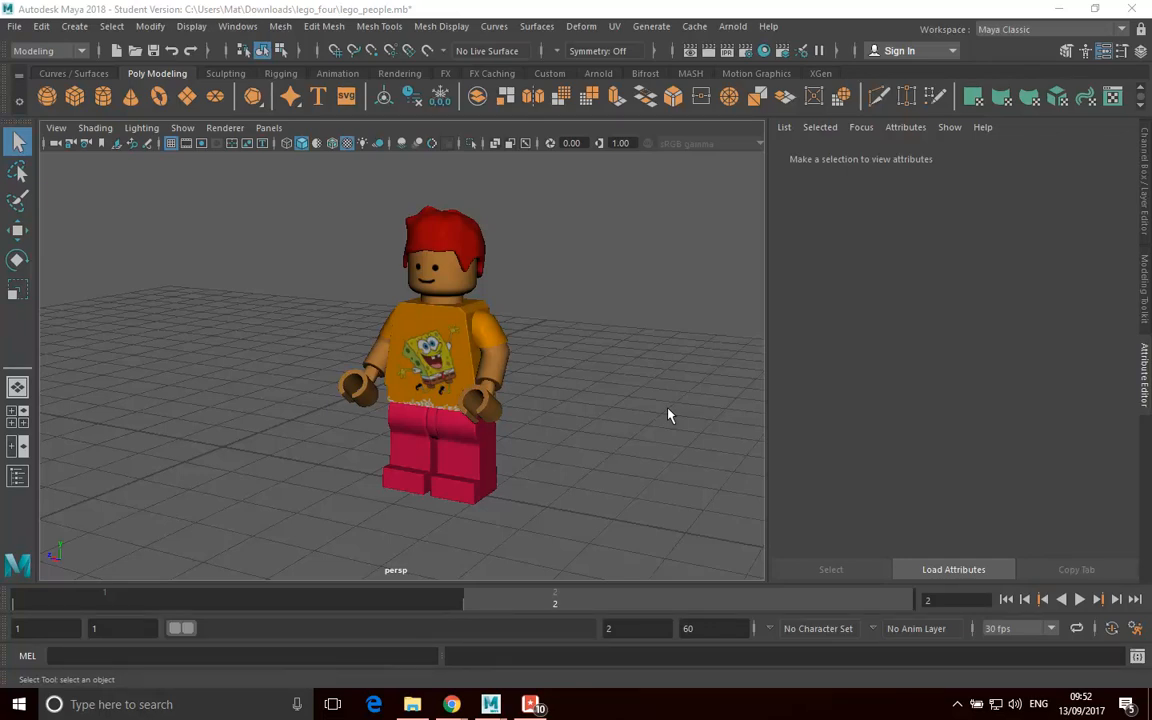
mouse_move(503, 358)
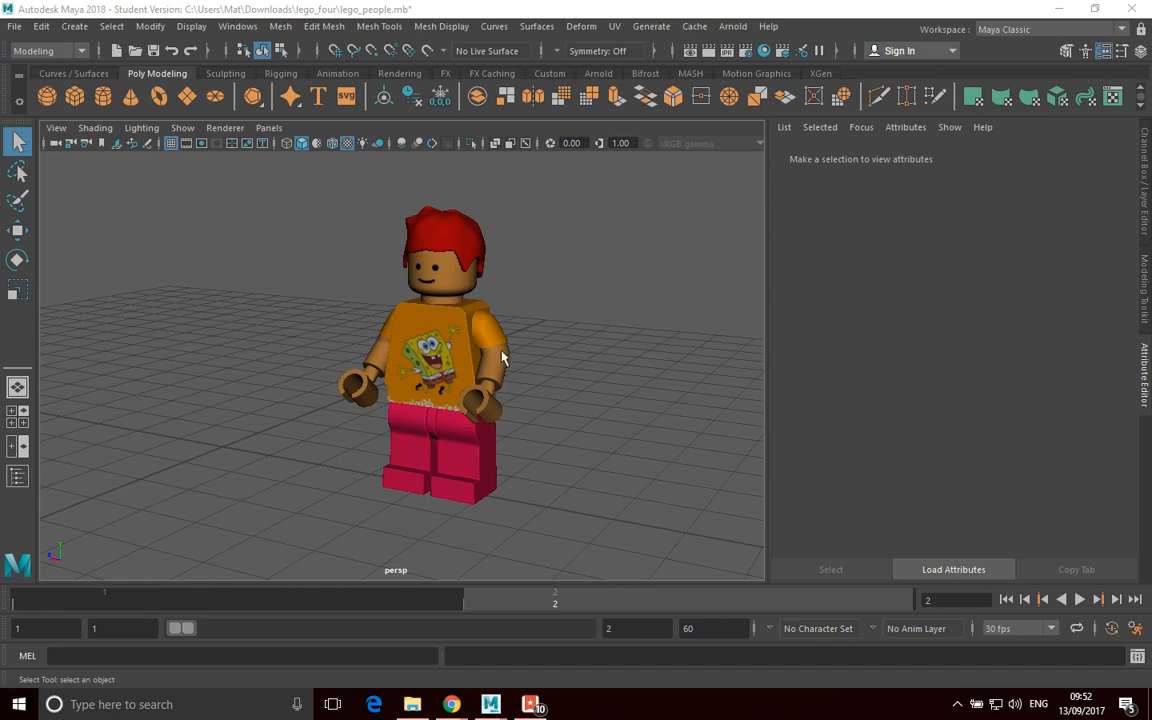
Move the minifigure's left arm back against the body.
left_click(490, 360)
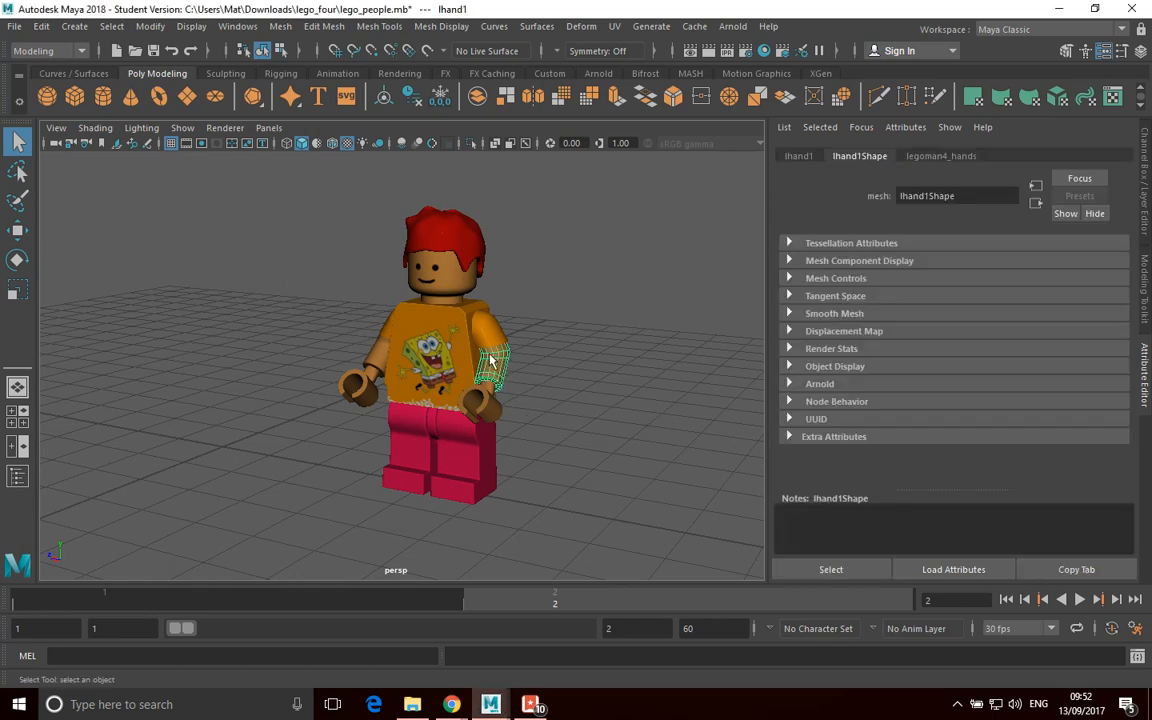
left_click(440, 340)
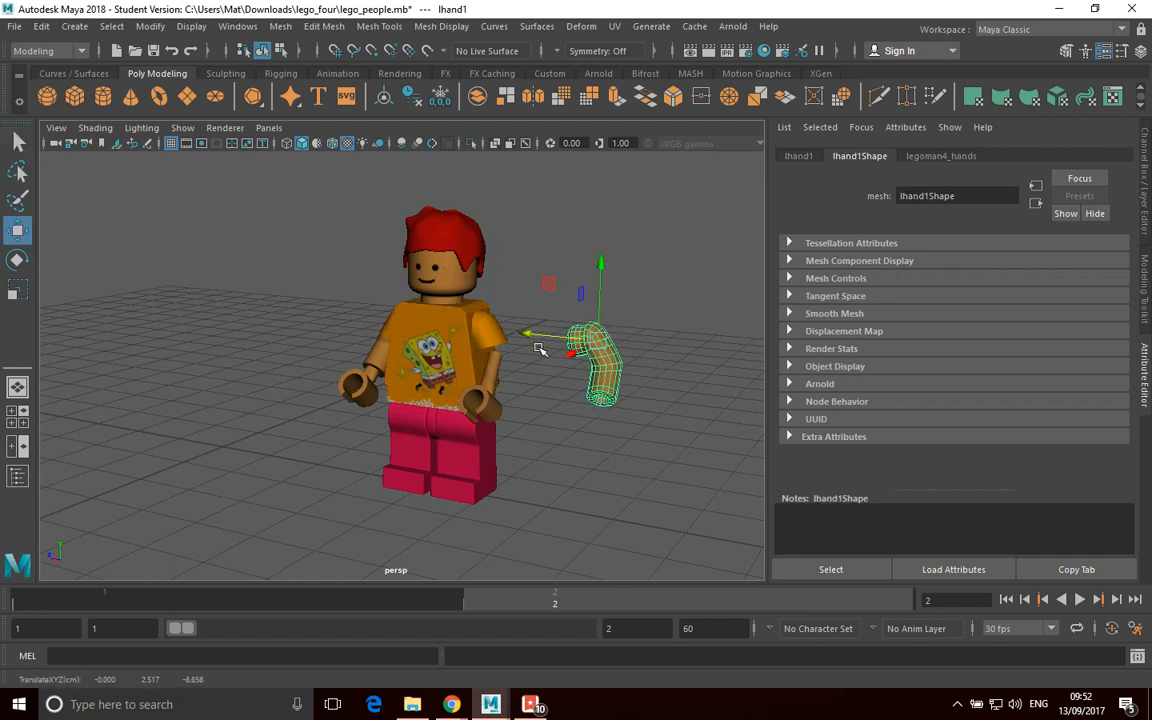
left_click_drag(575, 350, 485, 330)
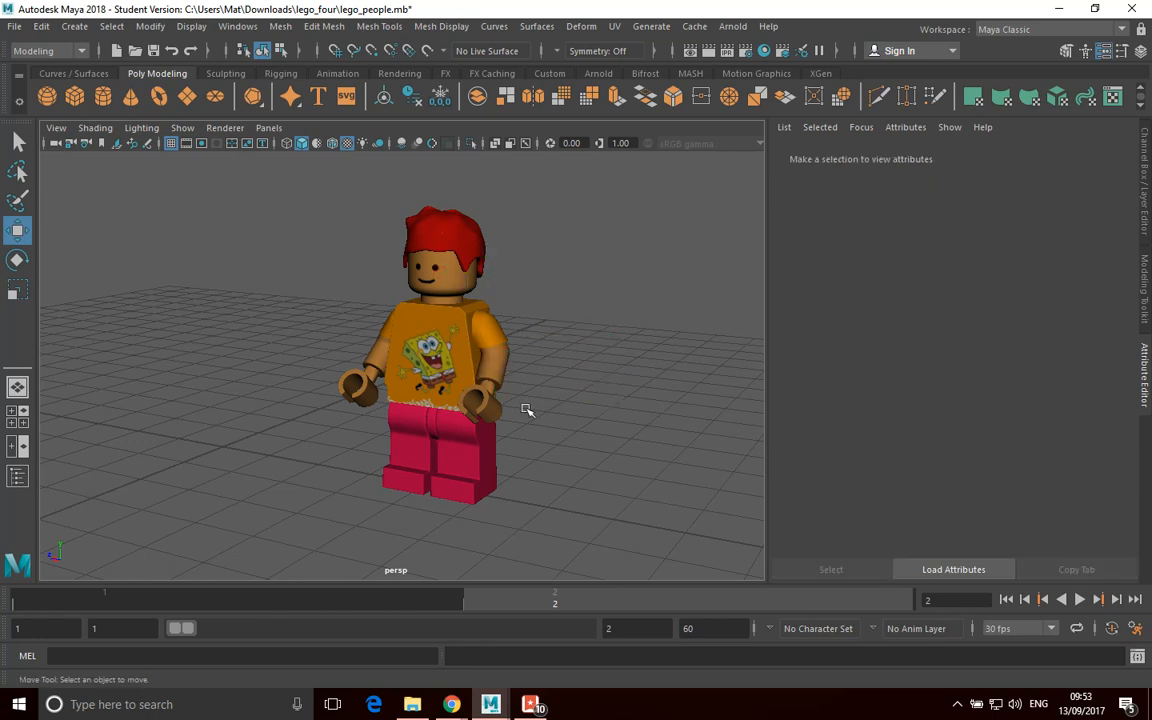
mouse_move(519, 389)
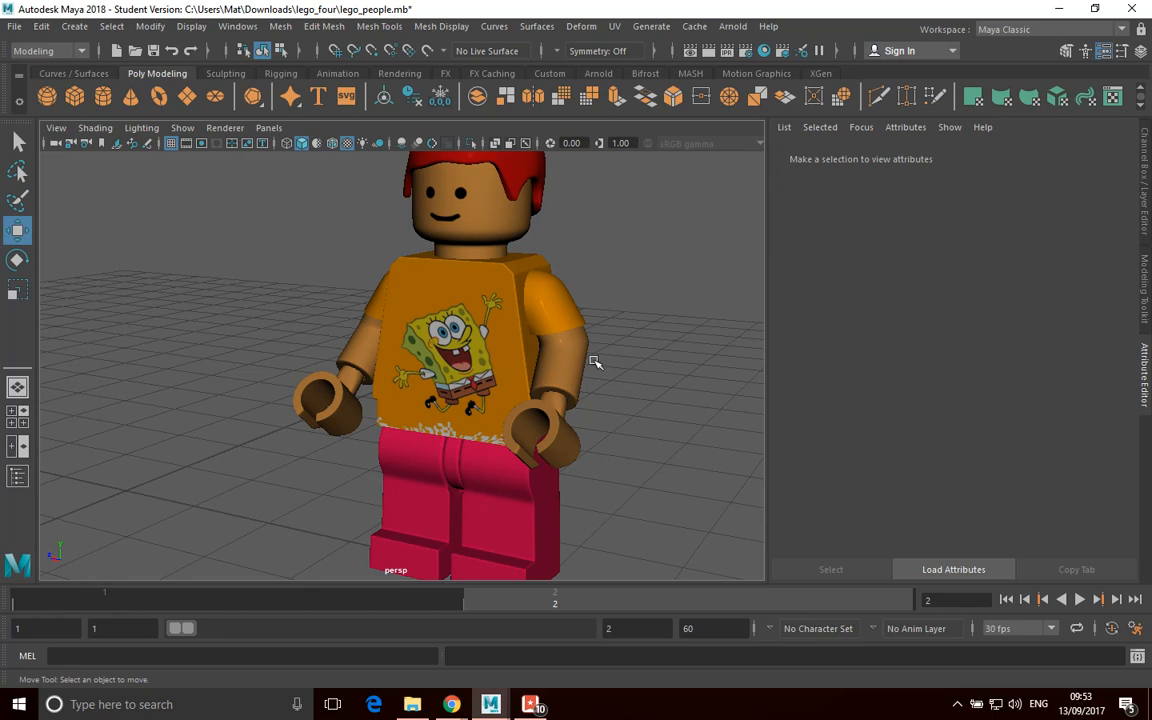
Select the torso mesh and bring up its component-mode marking menu.
left_click(548, 360)
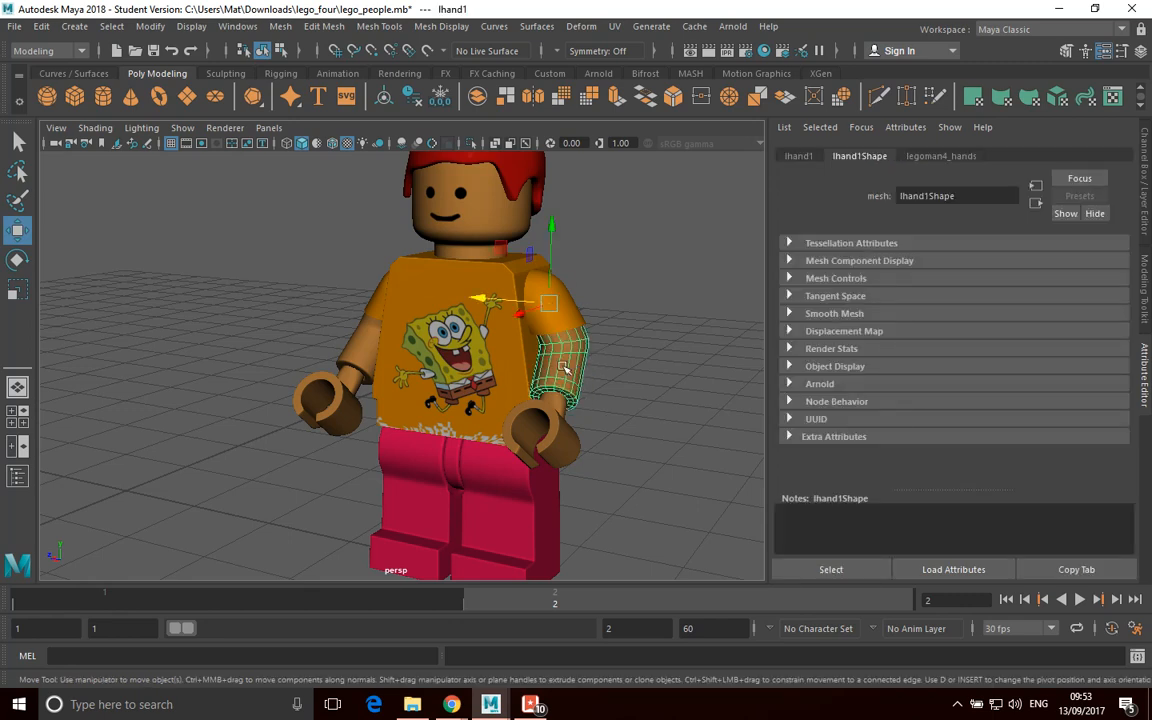
left_click(460, 350)
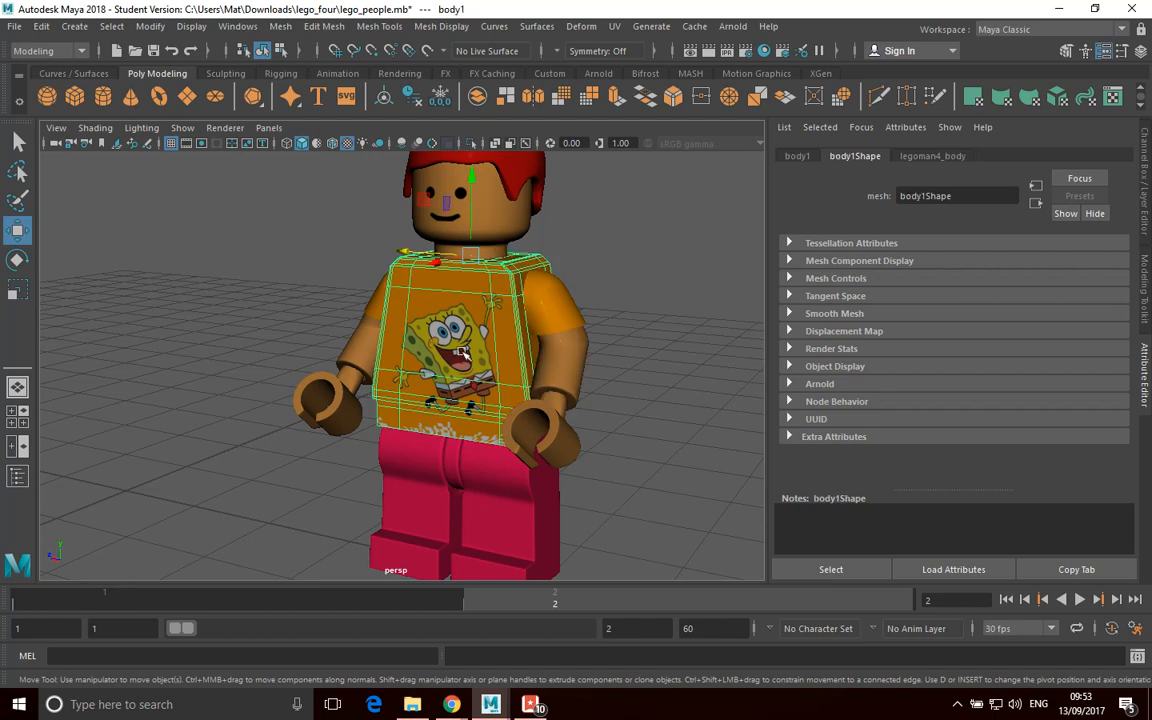
mouse_move(408, 298)
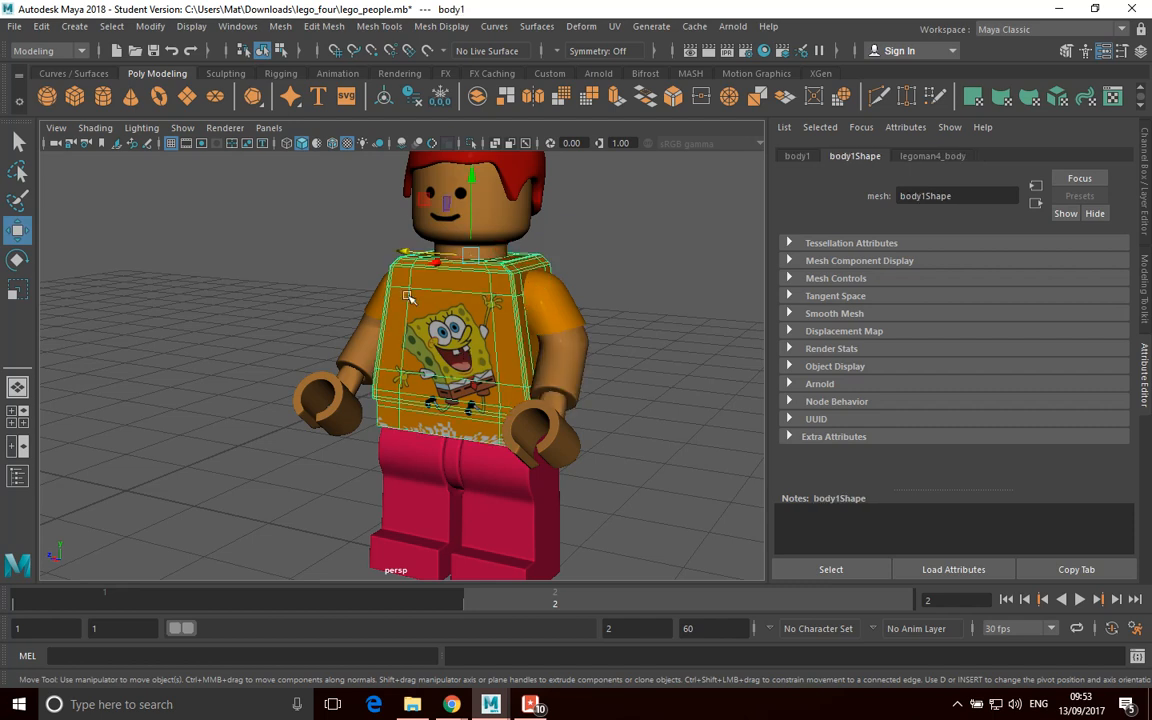
mouse_move(460, 340)
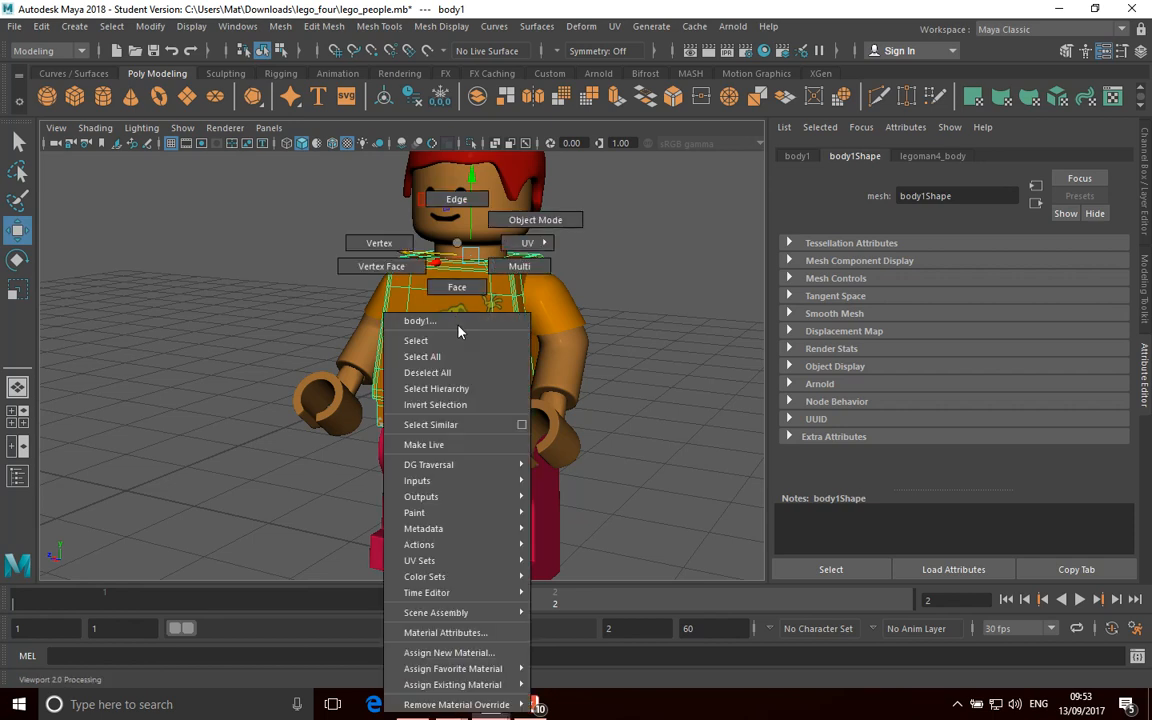
mouse_move(460, 245)
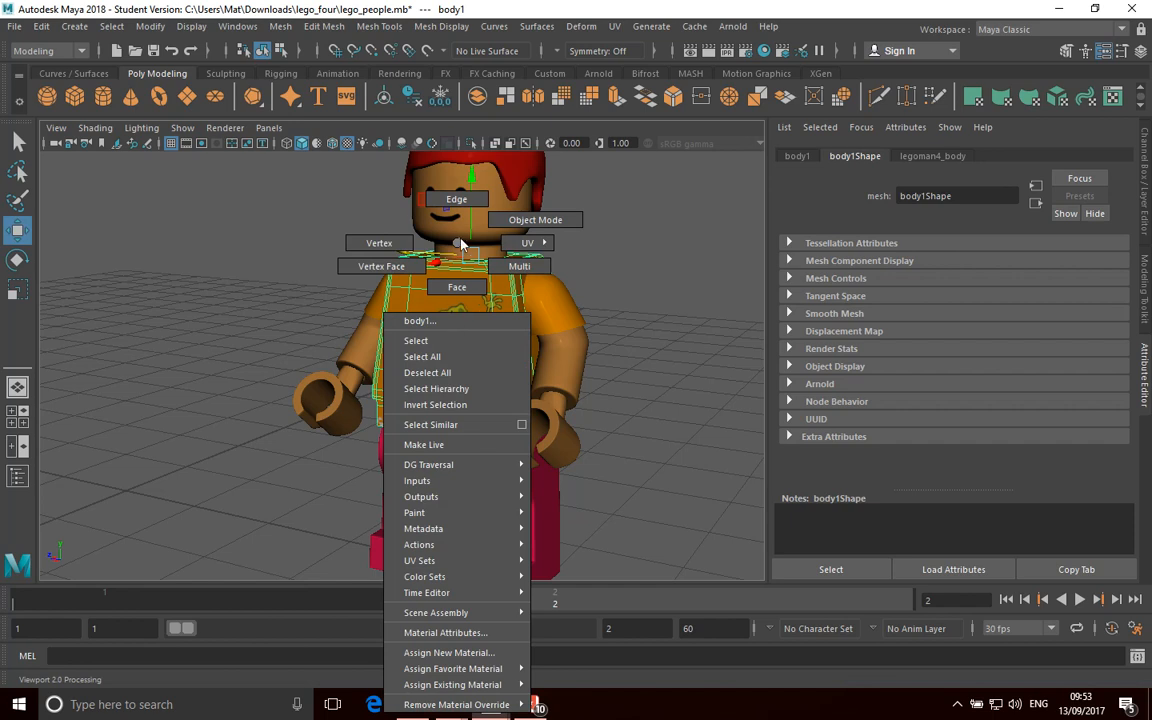
mouse_move(535, 219)
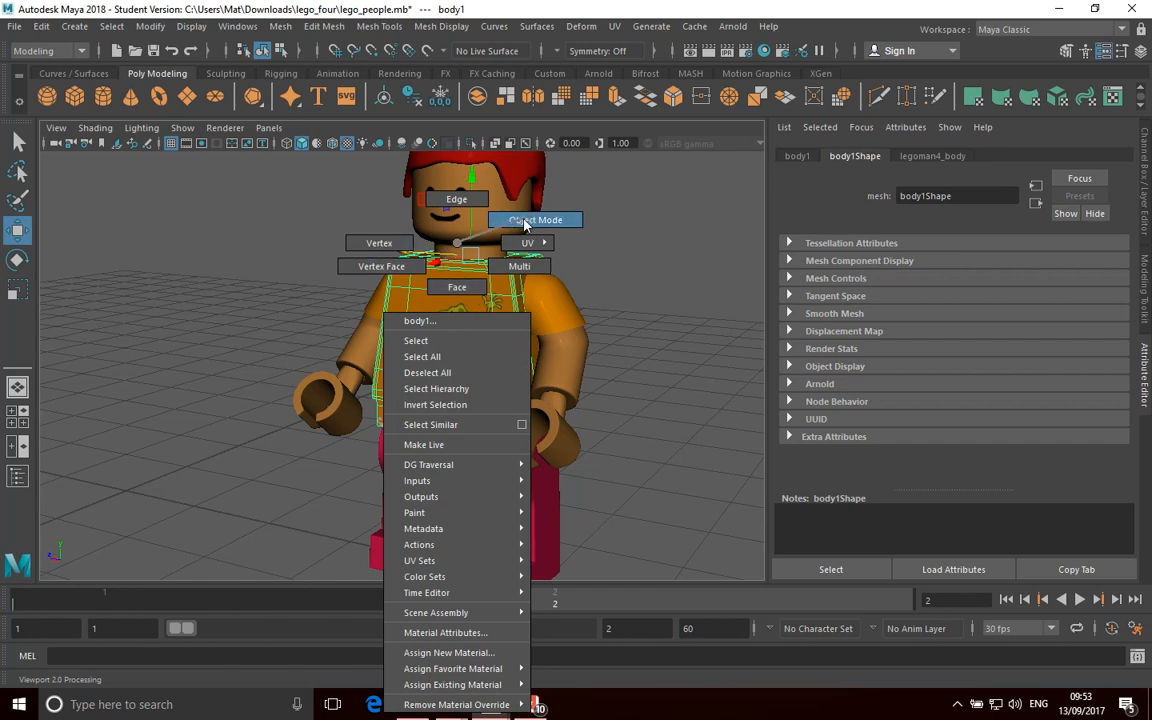
left_click(536, 219)
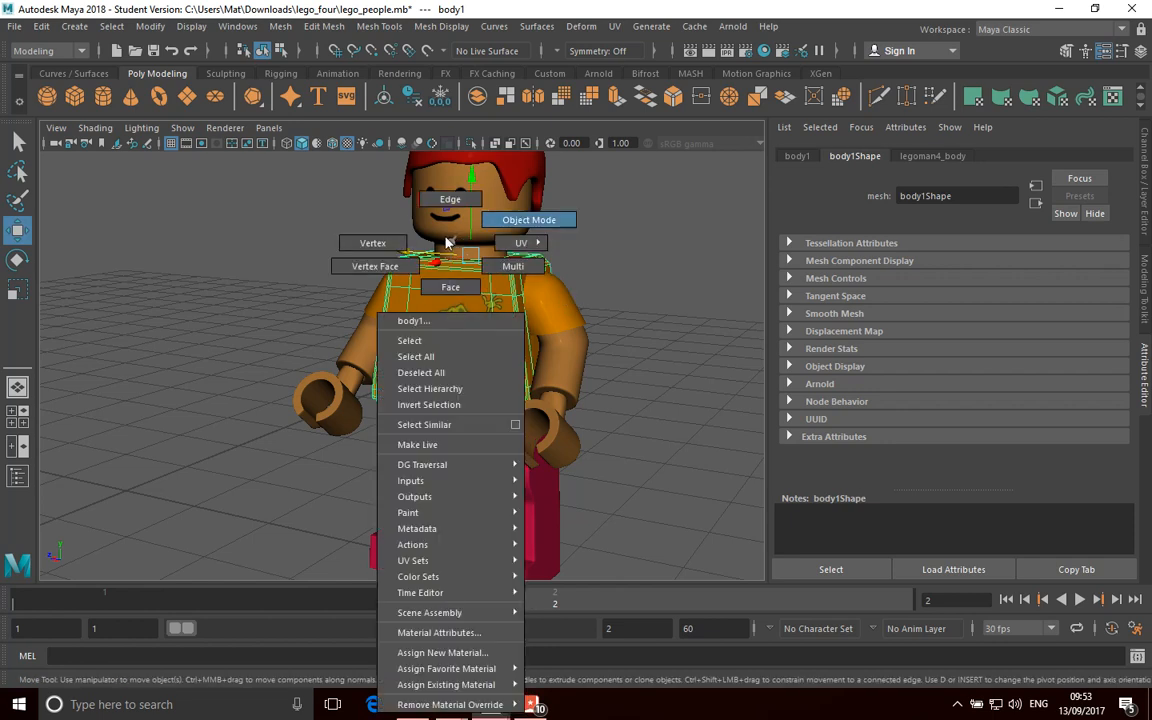
mouse_move(372, 243)
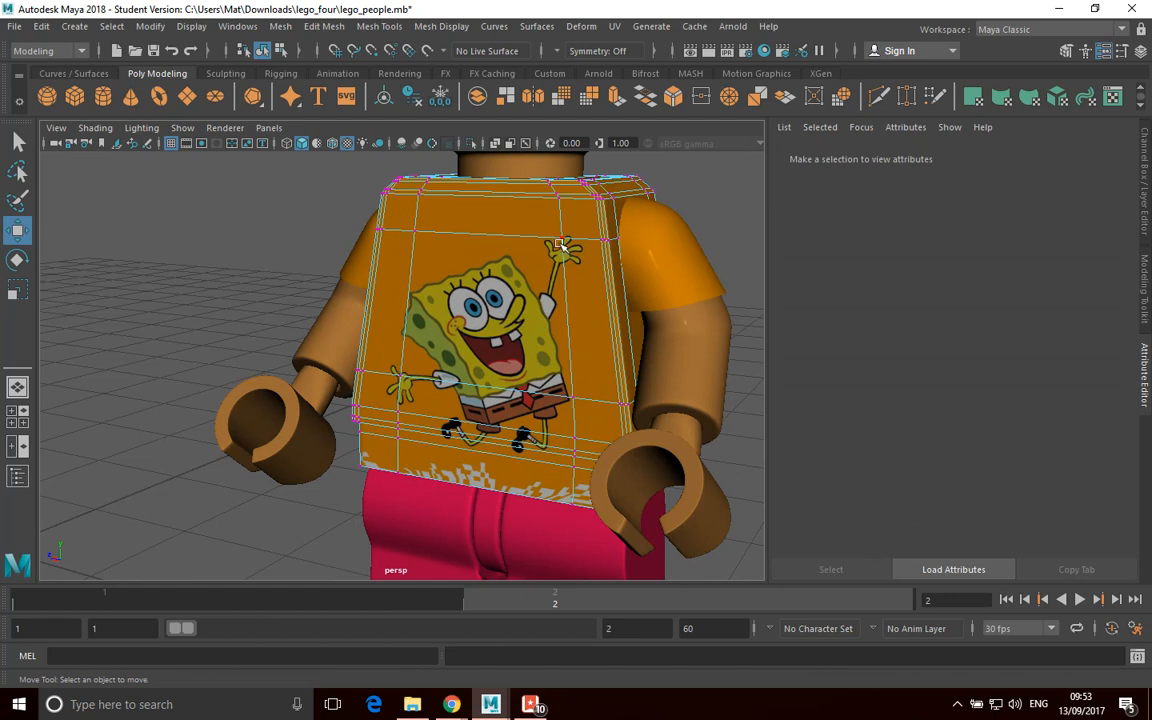
mouse_move(520, 243)
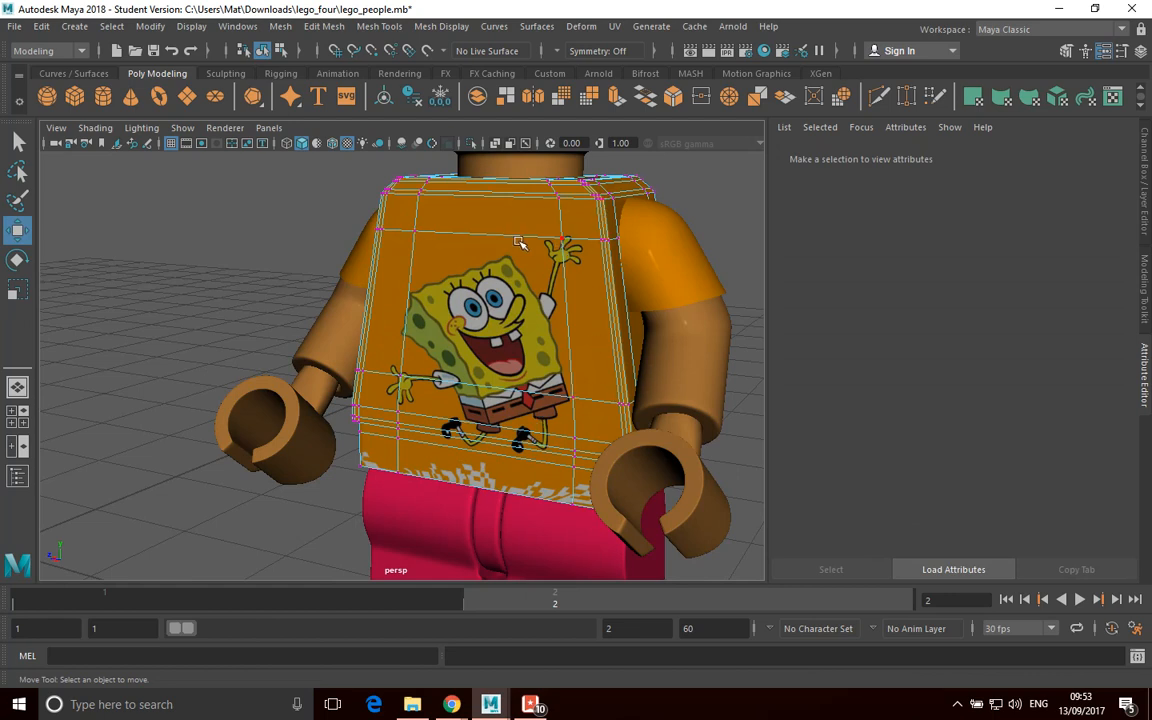
mouse_move(565, 245)
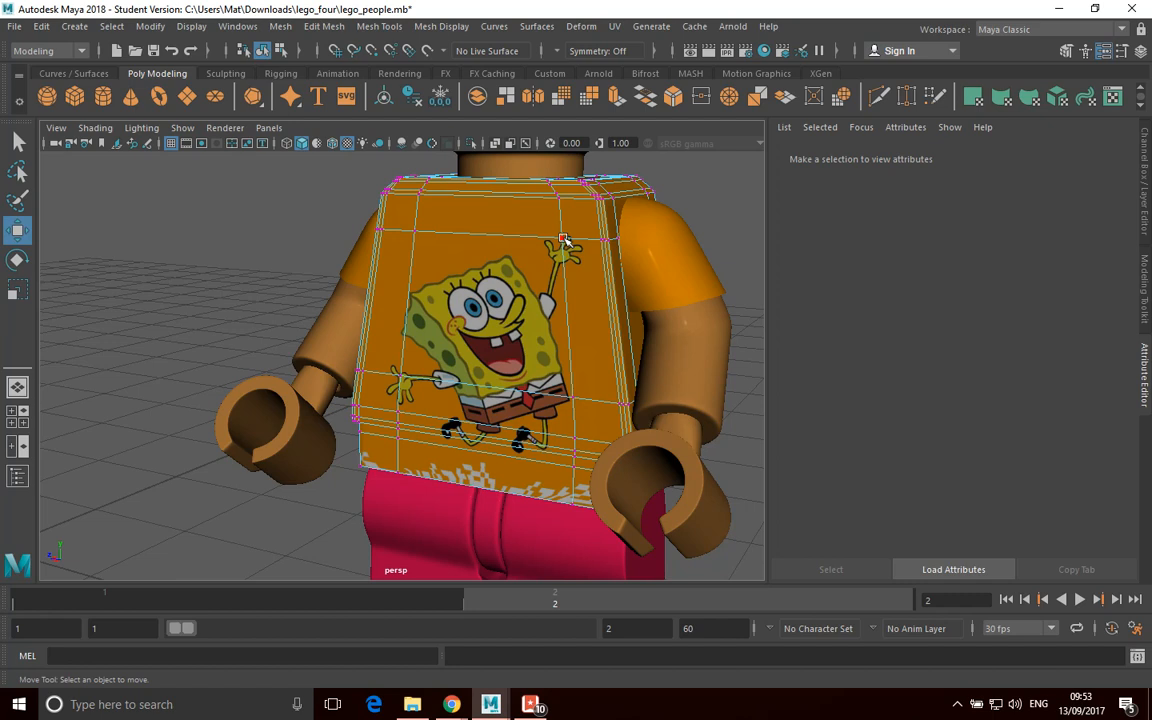
mouse_move(565, 235)
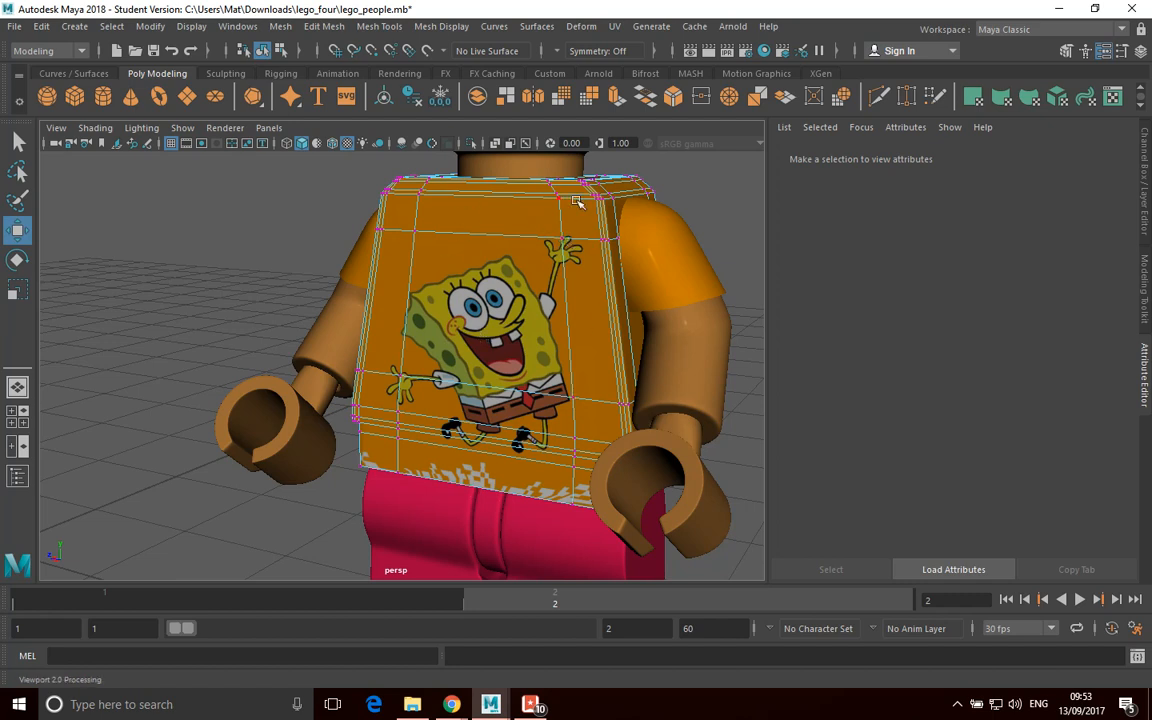
mouse_move(570, 347)
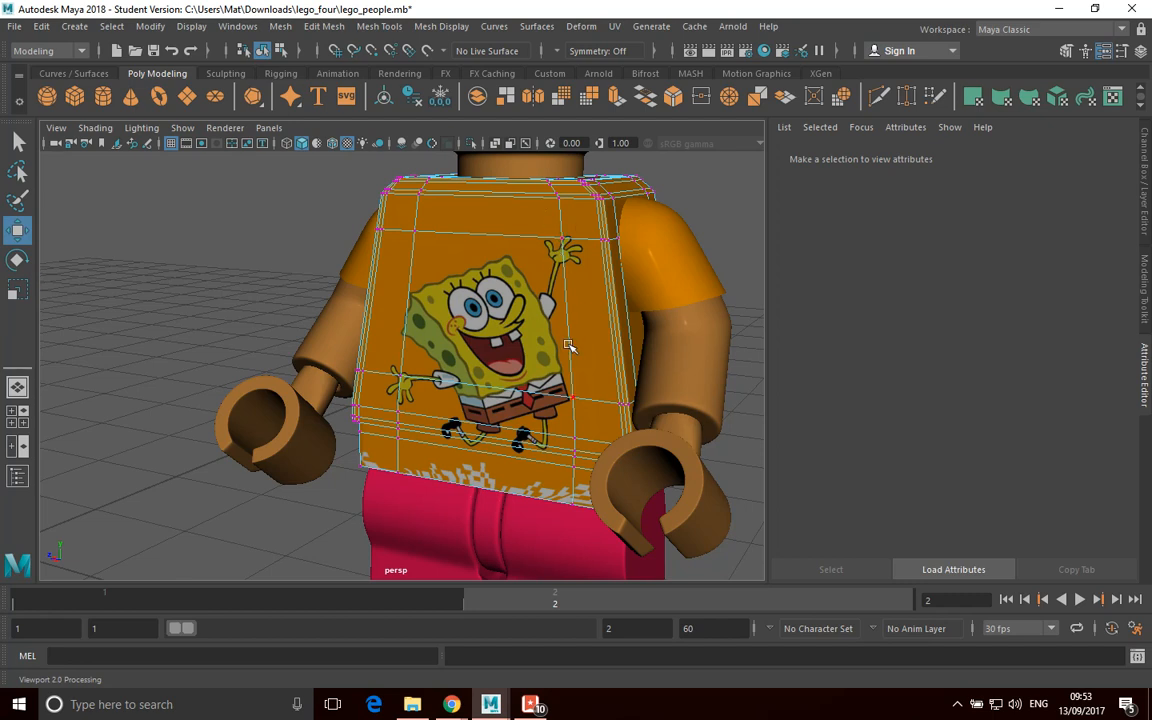
mouse_move(612, 330)
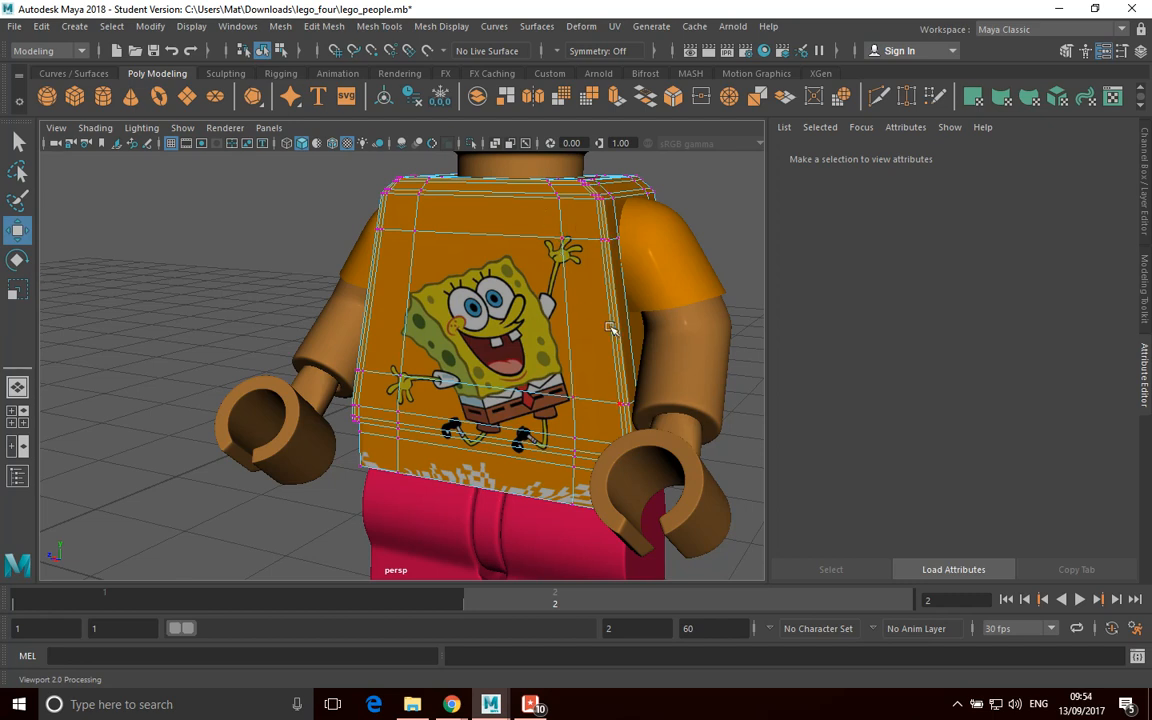
mouse_move(515, 335)
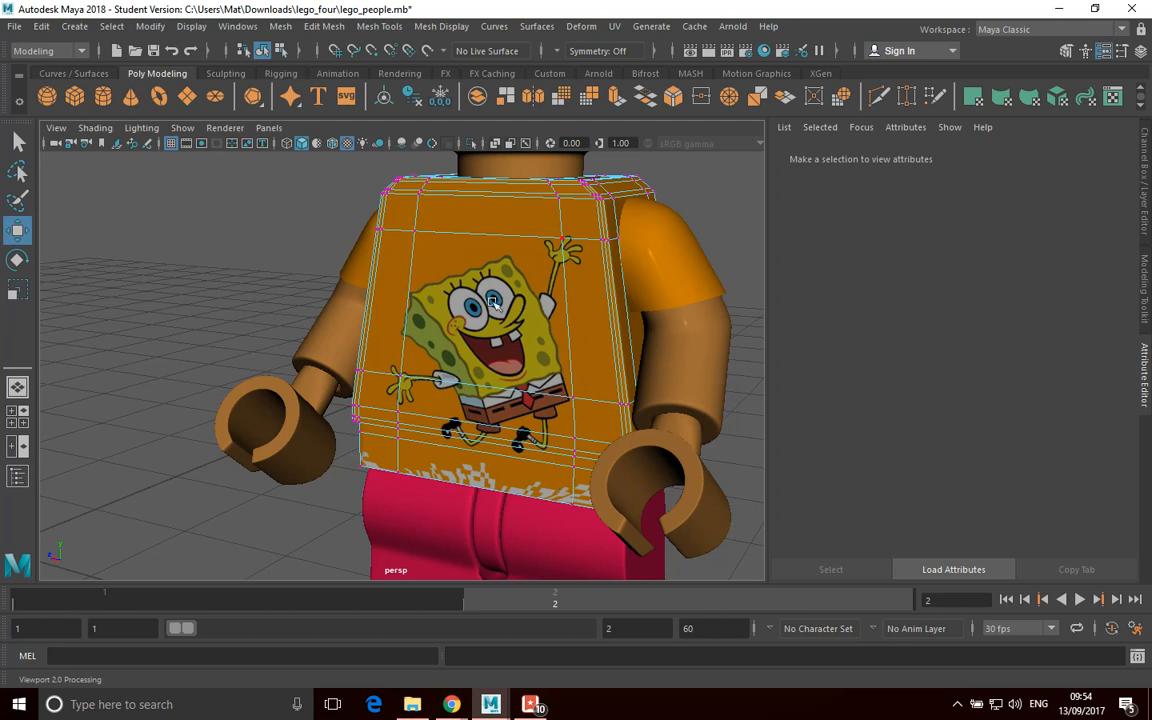
mouse_move(543, 305)
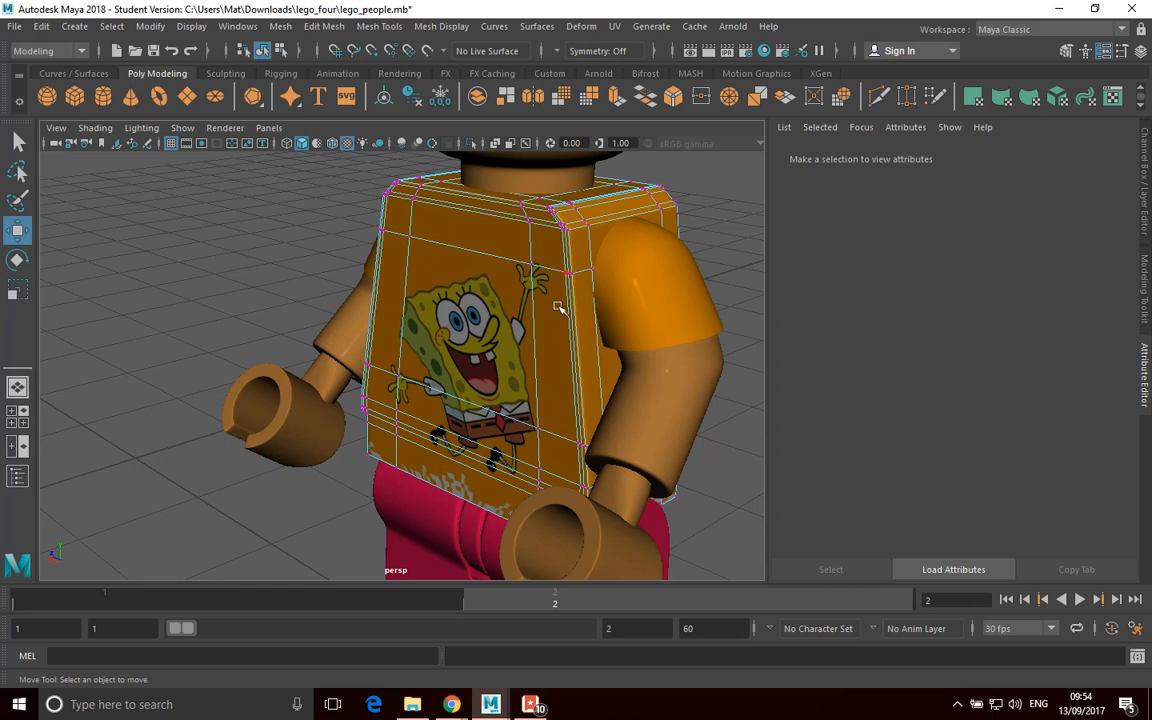
mouse_move(508, 246)
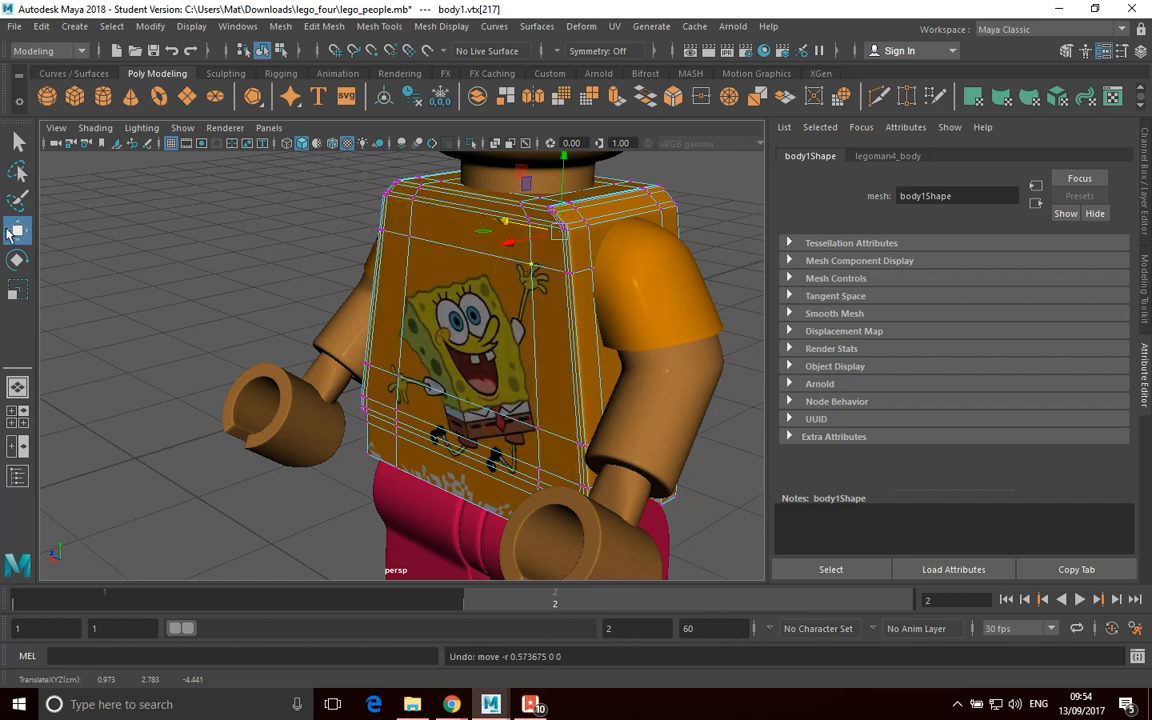
Return to the Move Tool for the selected shoulder-corner vertex.
left_click(18, 260)
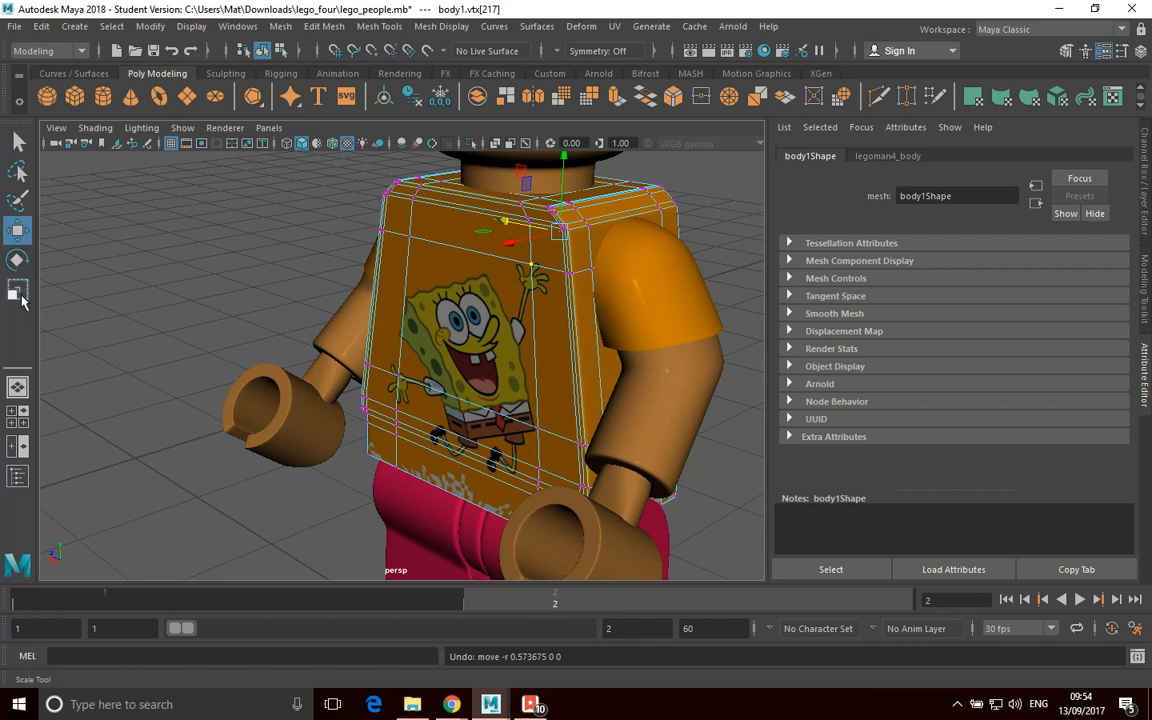
mouse_move(18, 230)
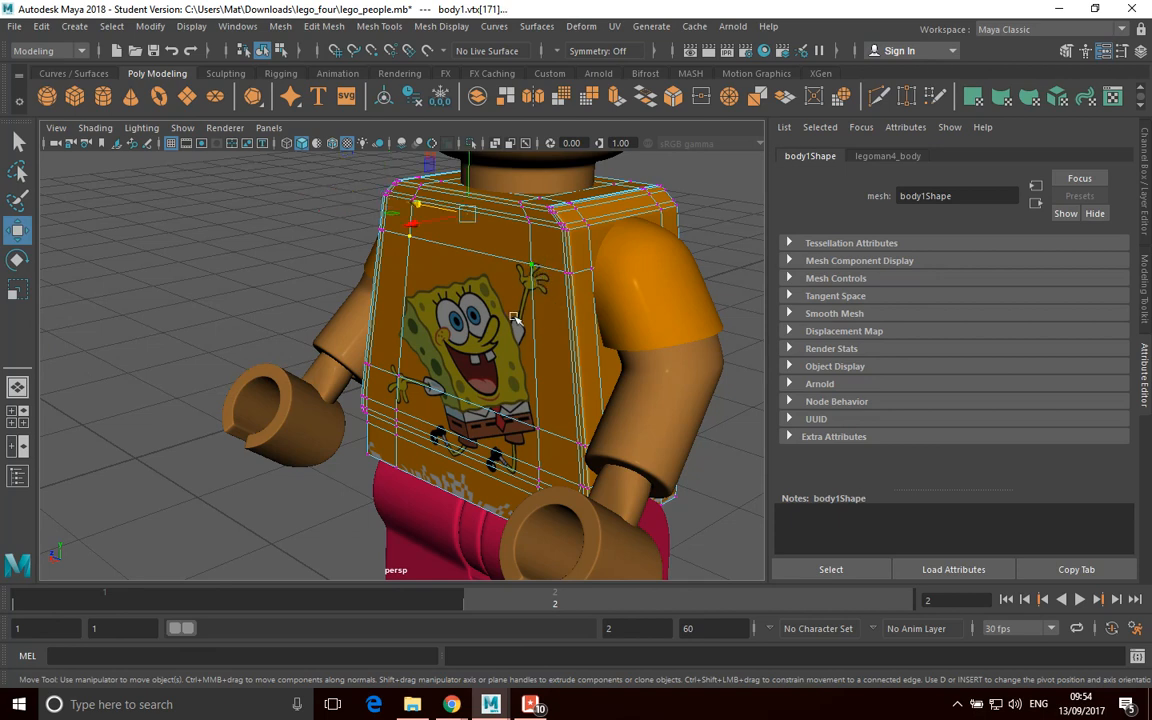
mouse_move(520, 293)
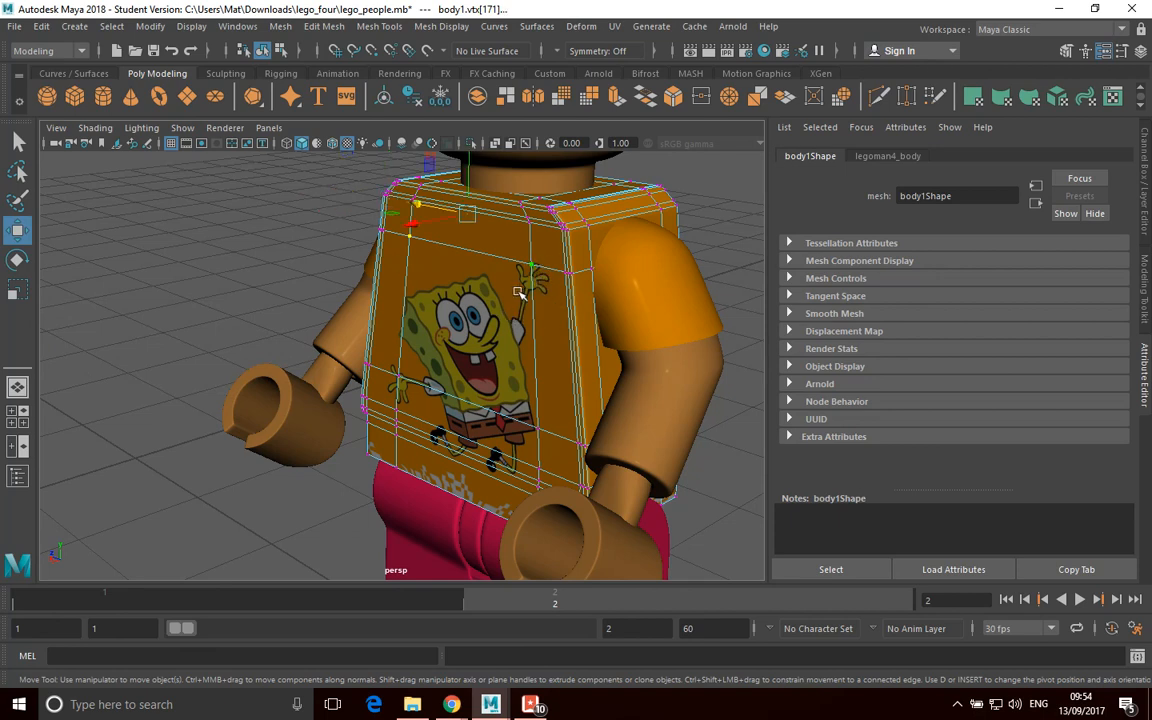
Marquee-select the waist vertex row and scale it inward to taper the shirt.
left_click_drag(520, 290, 610, 262)
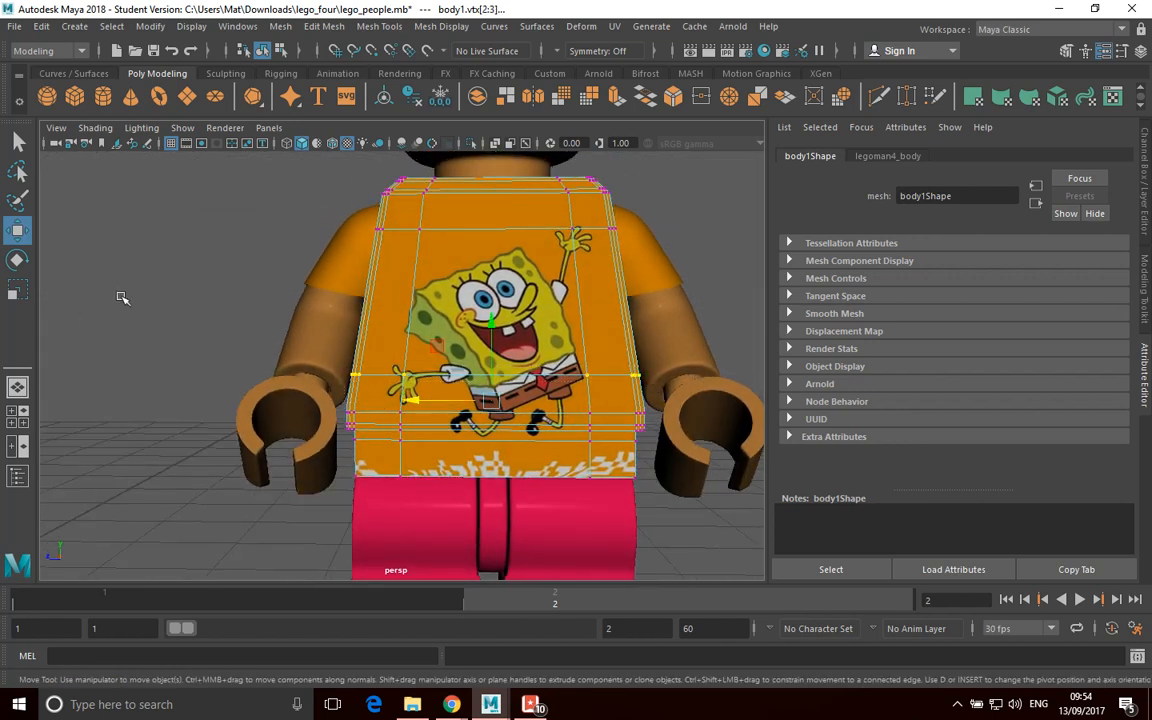
left_click(17, 290)
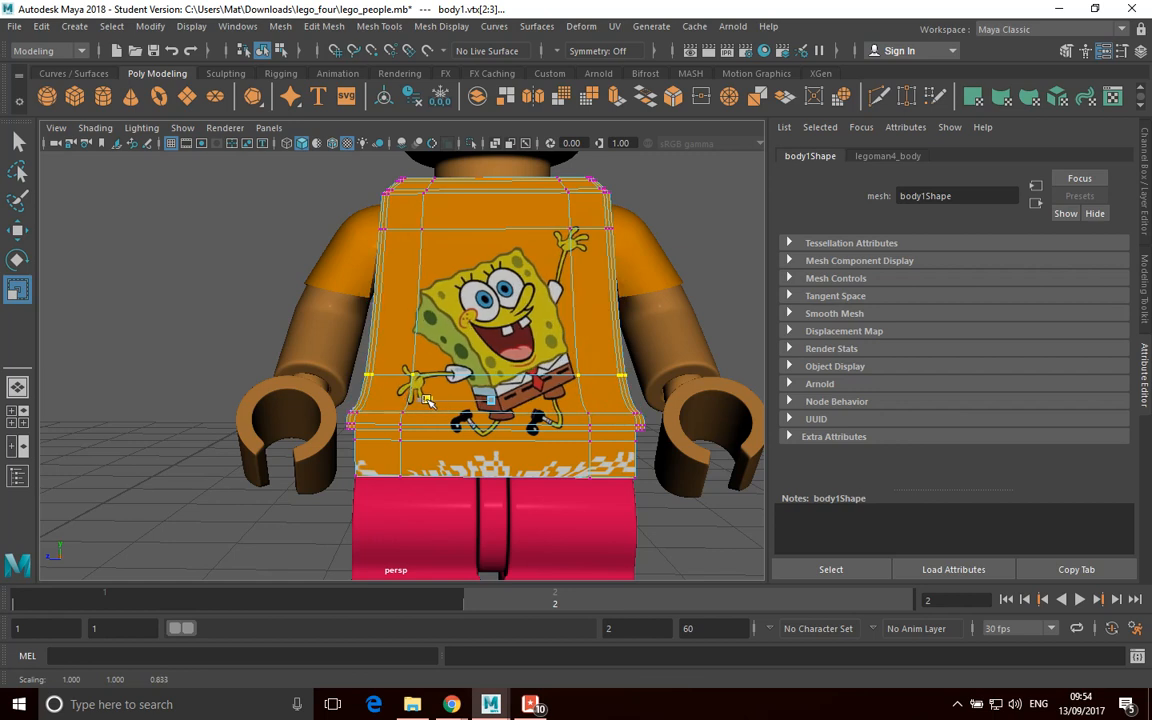
left_click(18, 289)
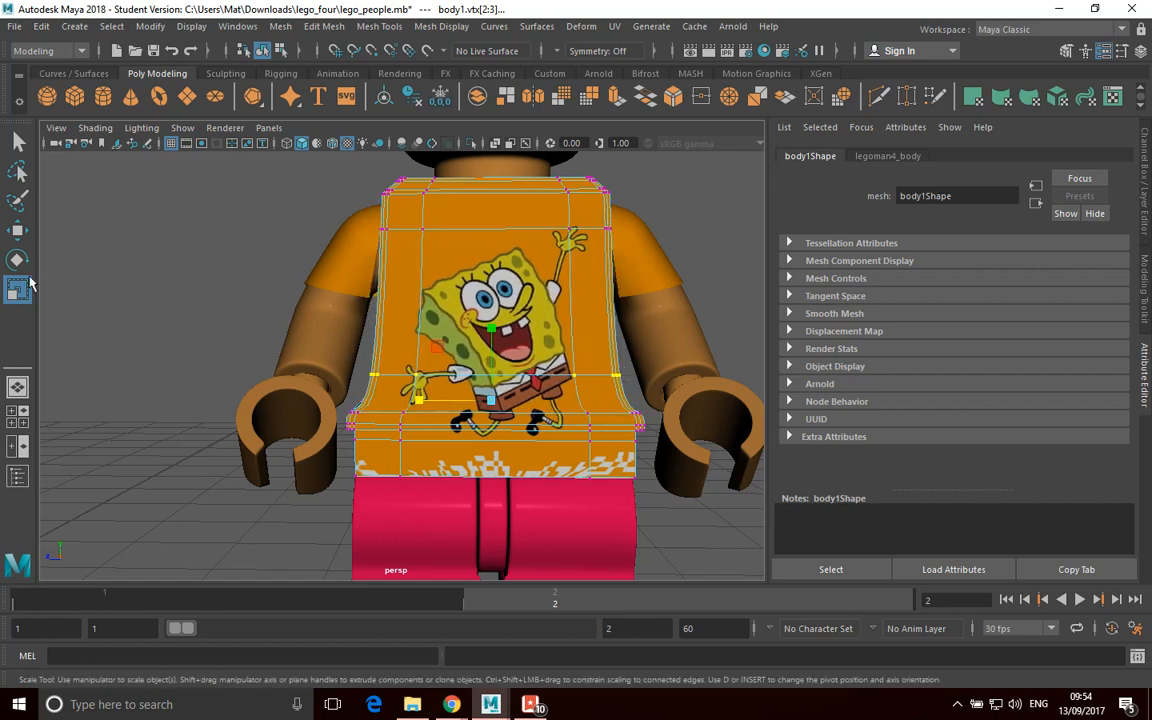
left_click(18, 260)
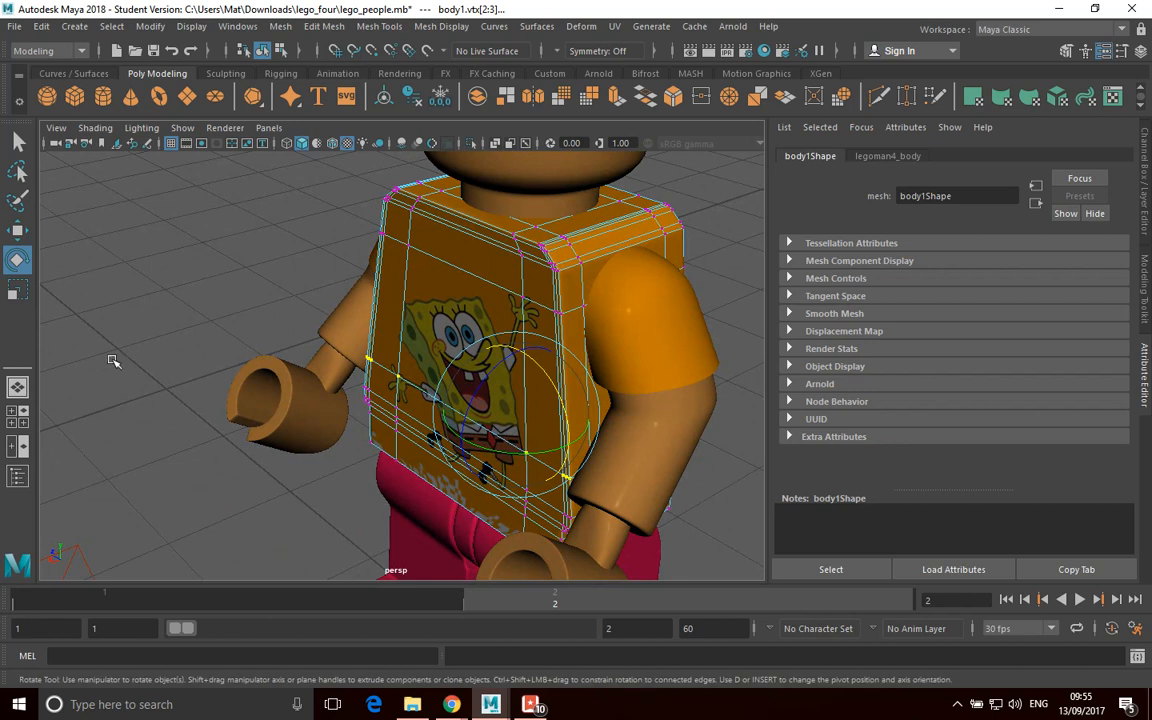
mouse_move(550, 328)
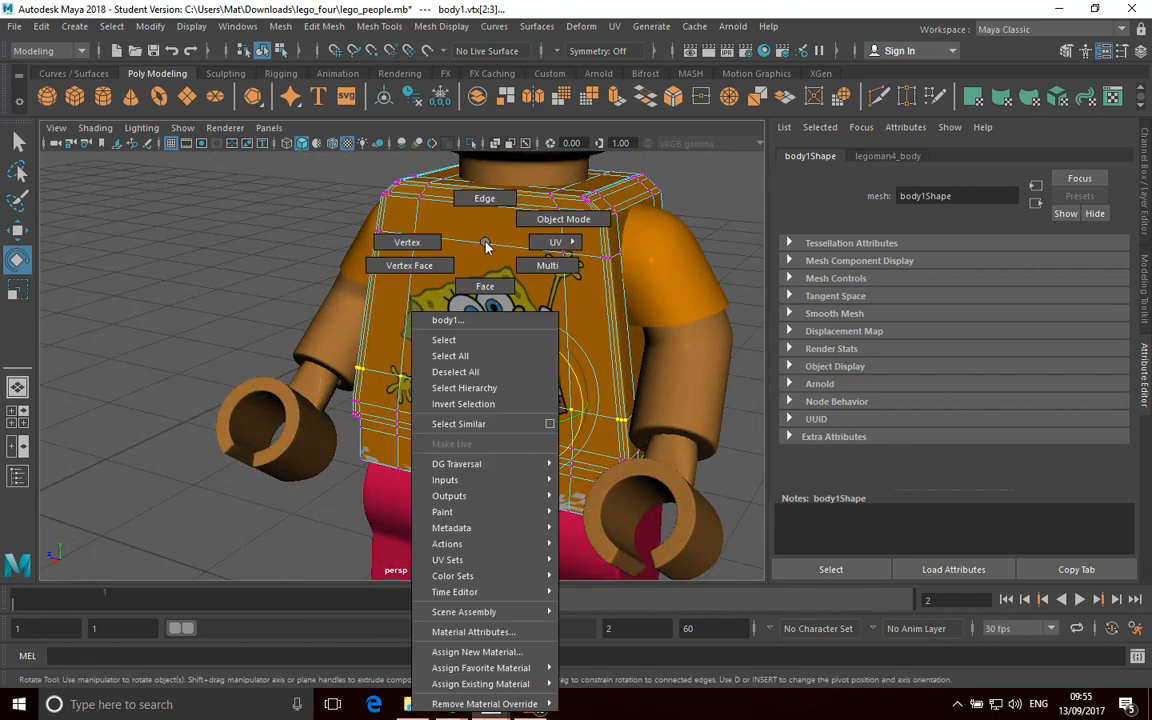
mouse_move(484, 198)
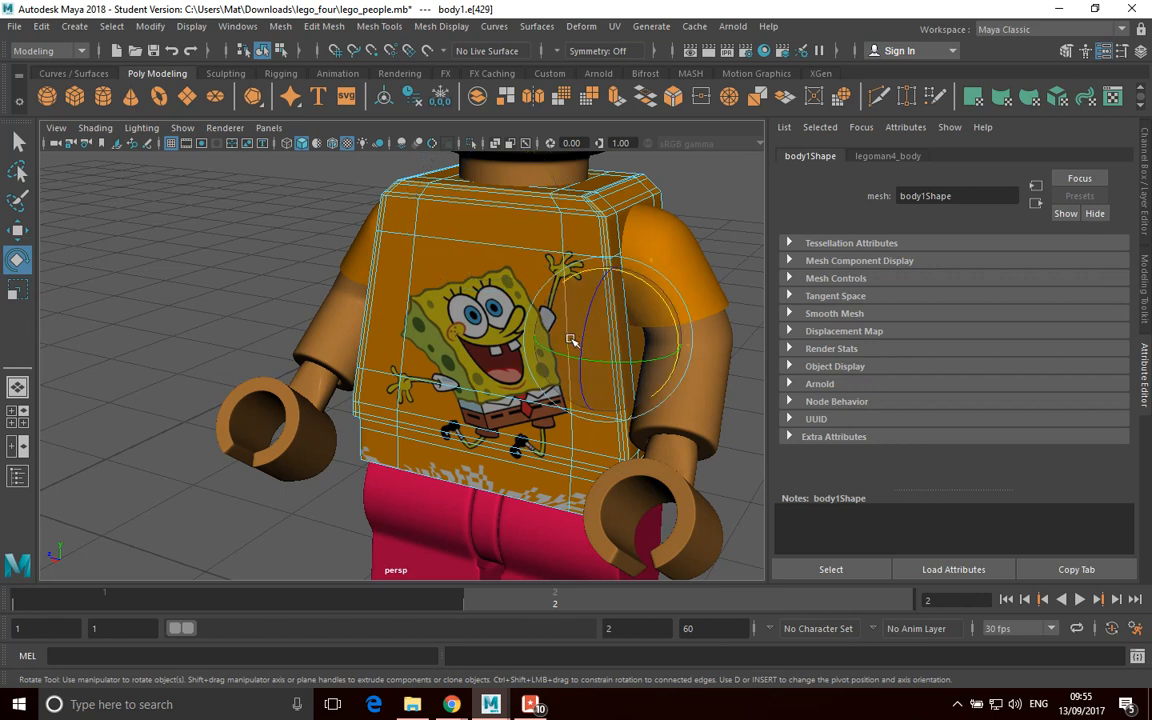
Tilt, move and scale the upper-left shoulder edge of the torso.
left_click_drag(573, 337, 352, 285)
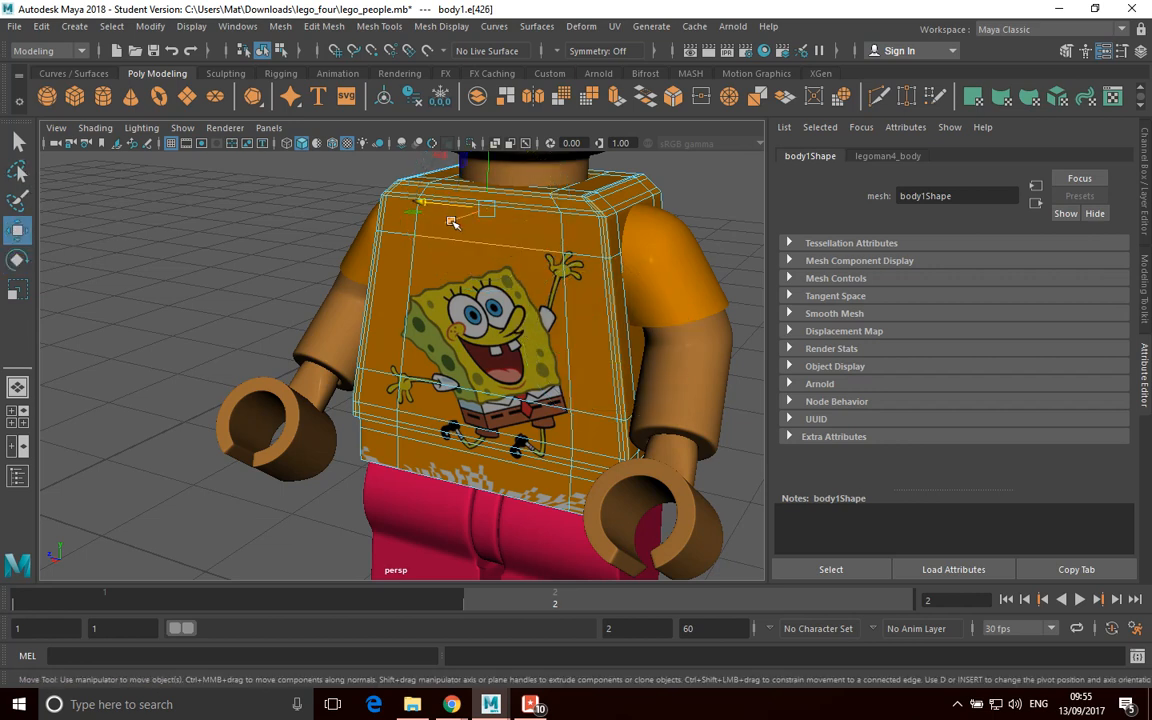
left_click_drag(453, 223, 408, 255)
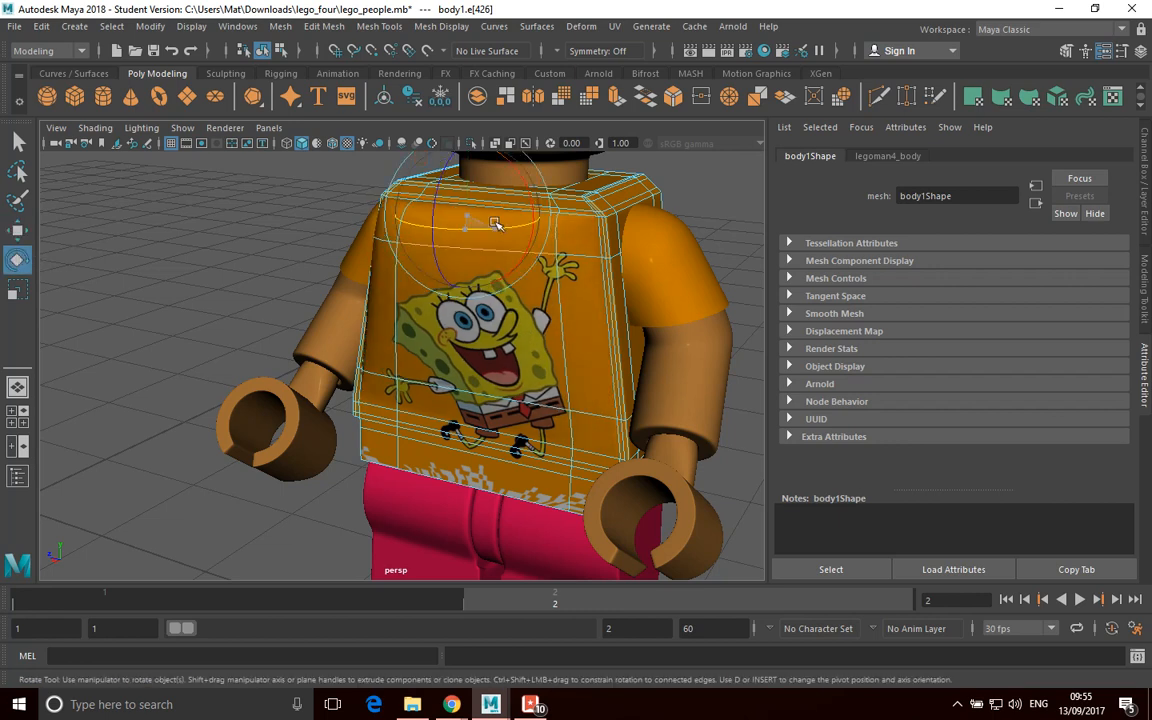
left_click(17, 289)
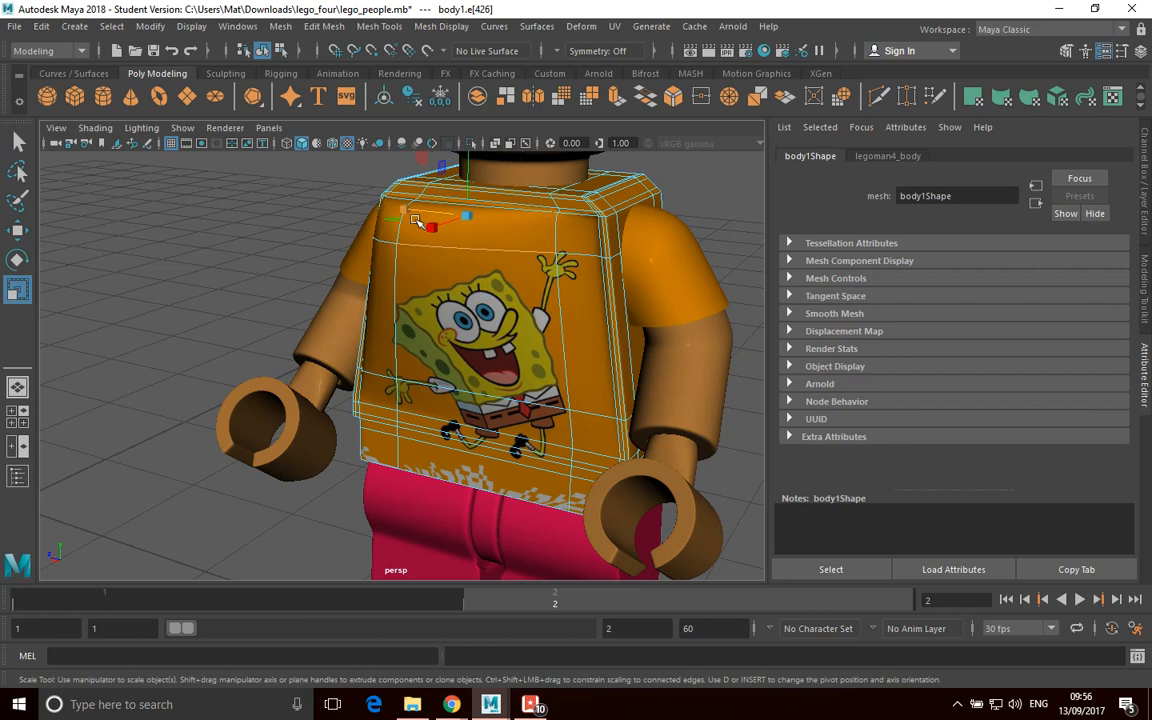
left_click_drag(432, 213, 418, 210)
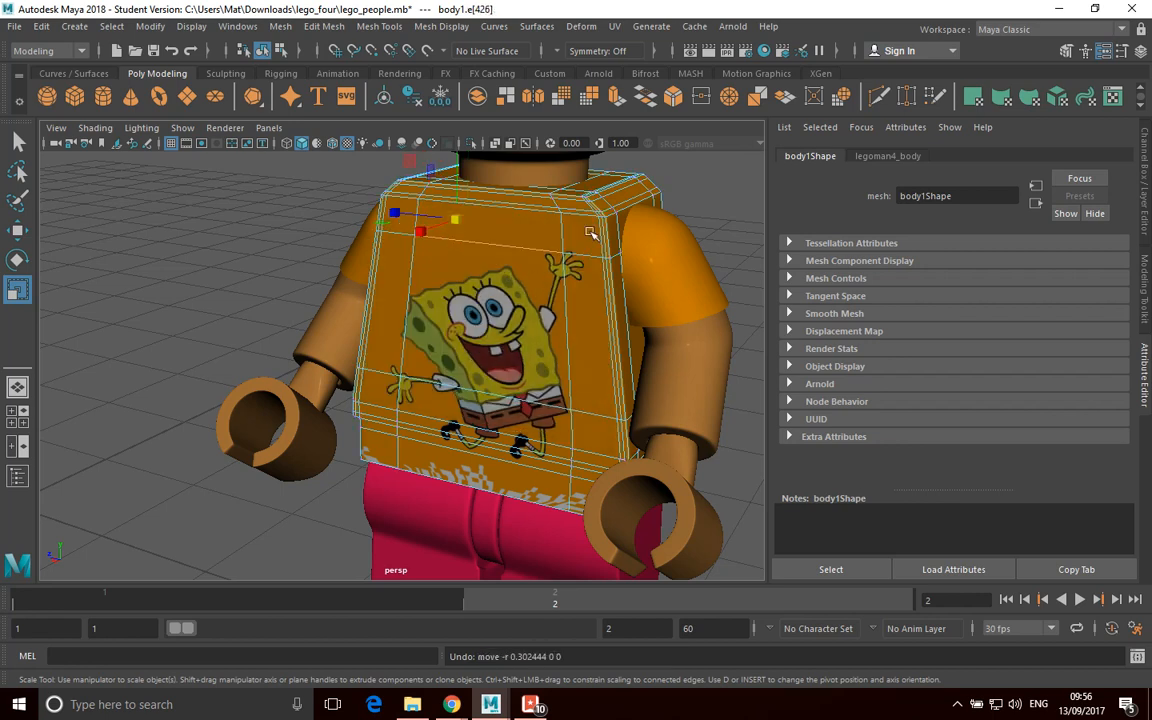
mouse_move(525, 233)
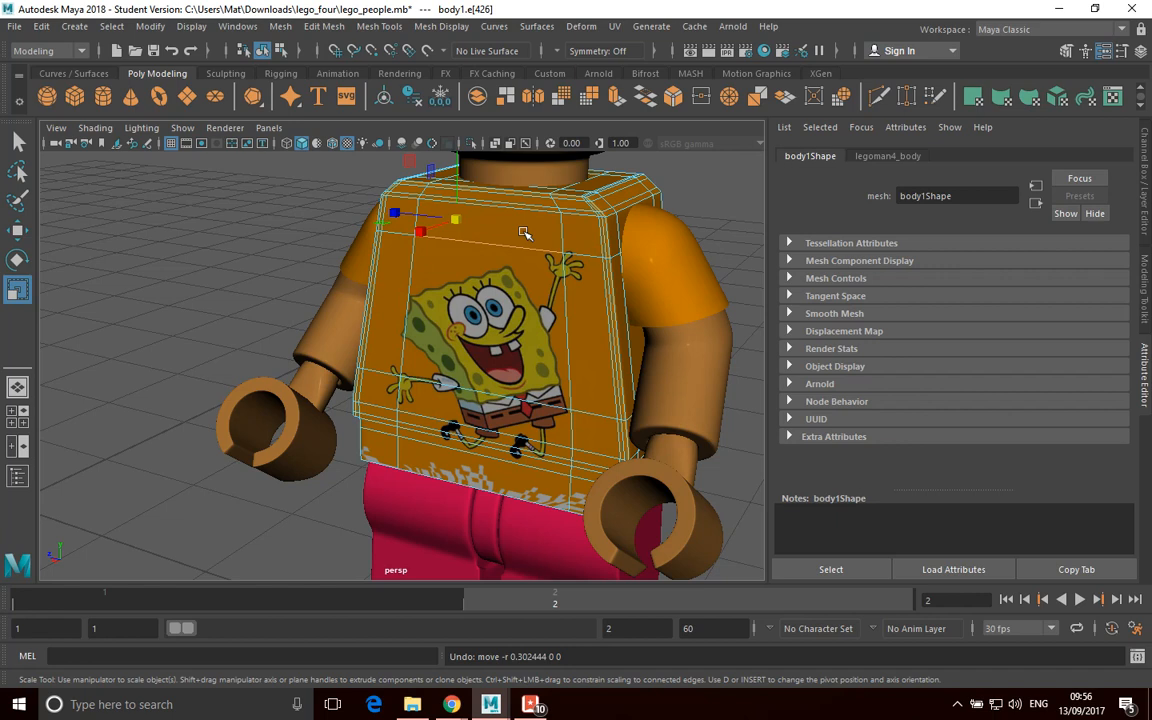
mouse_move(585, 258)
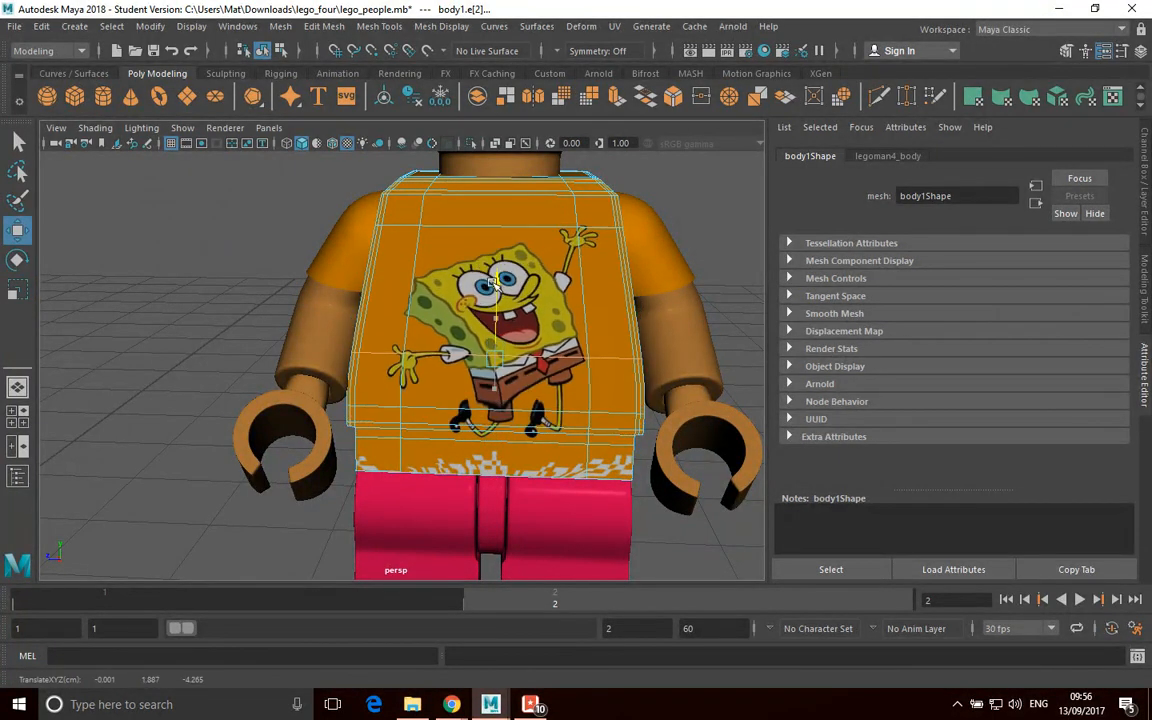
Drag the horizontal front torso edge upward along Y.
left_click_drag(500, 350, 600, 400)
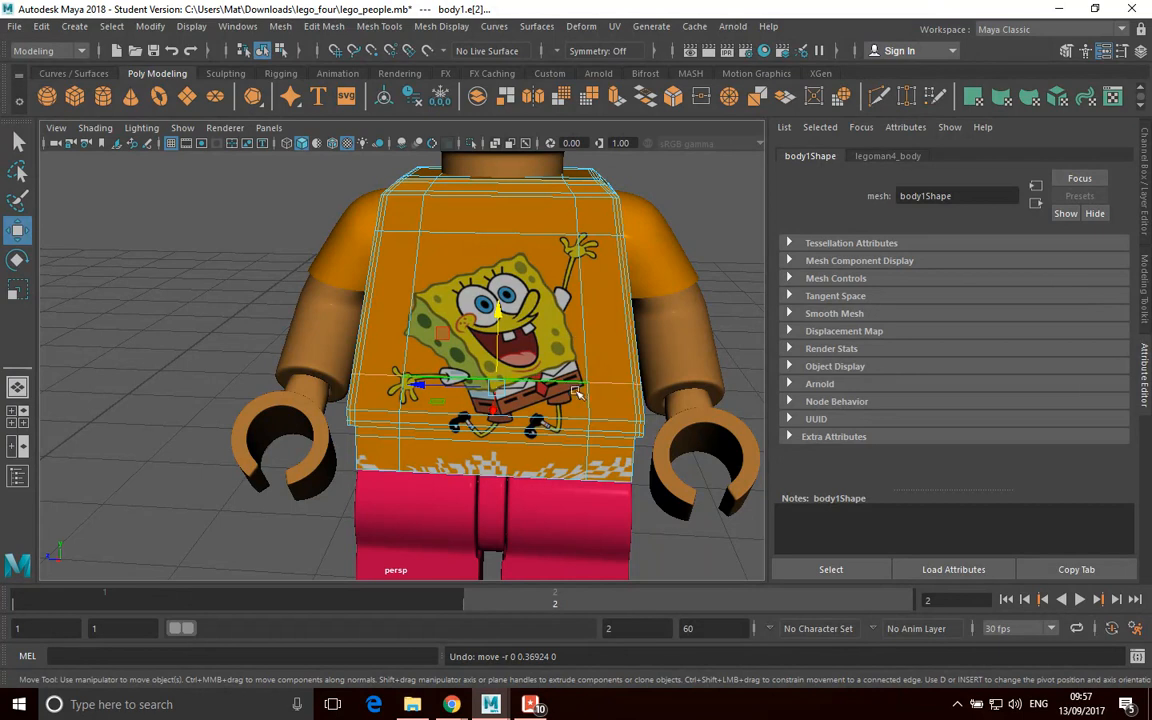
Enter Face mode and tilt the front torso face over the printed character.
right_click(544, 320)
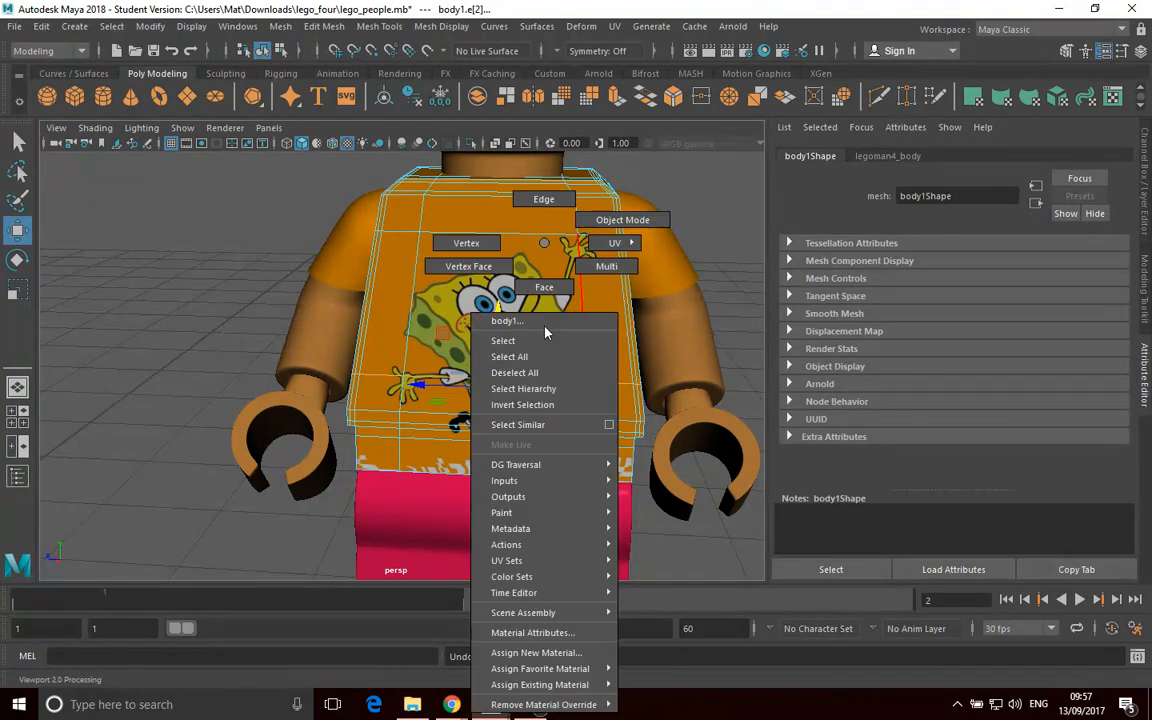
mouse_move(544, 287)
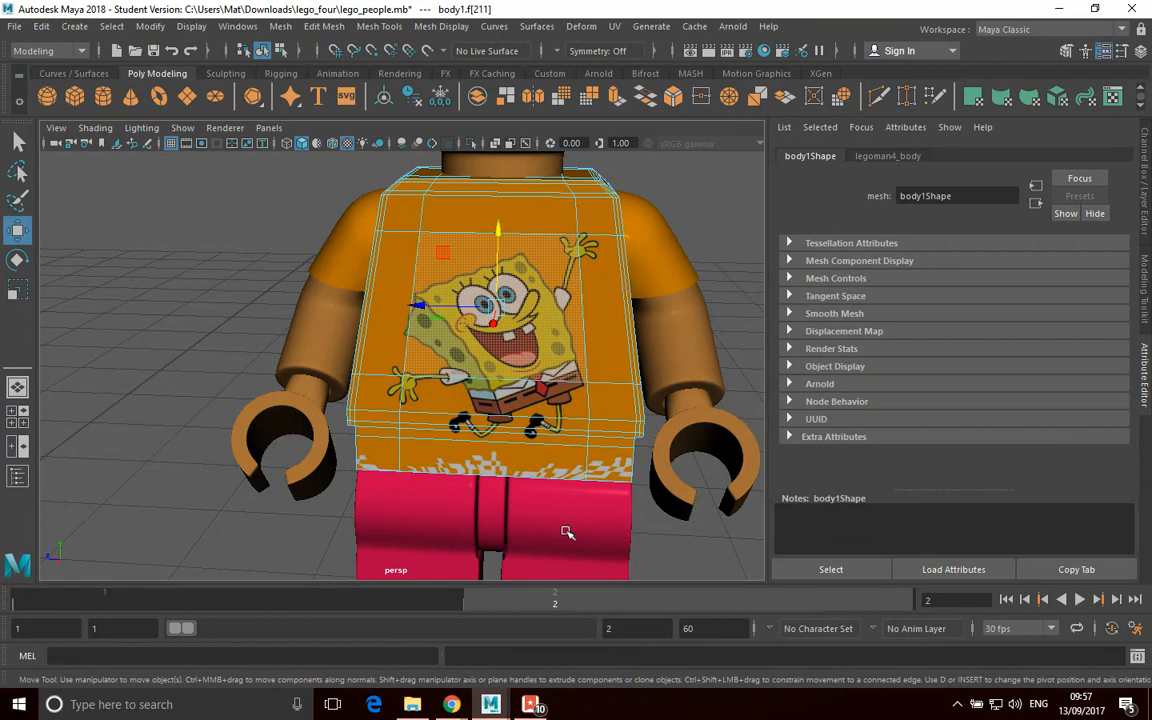
mouse_move(380, 447)
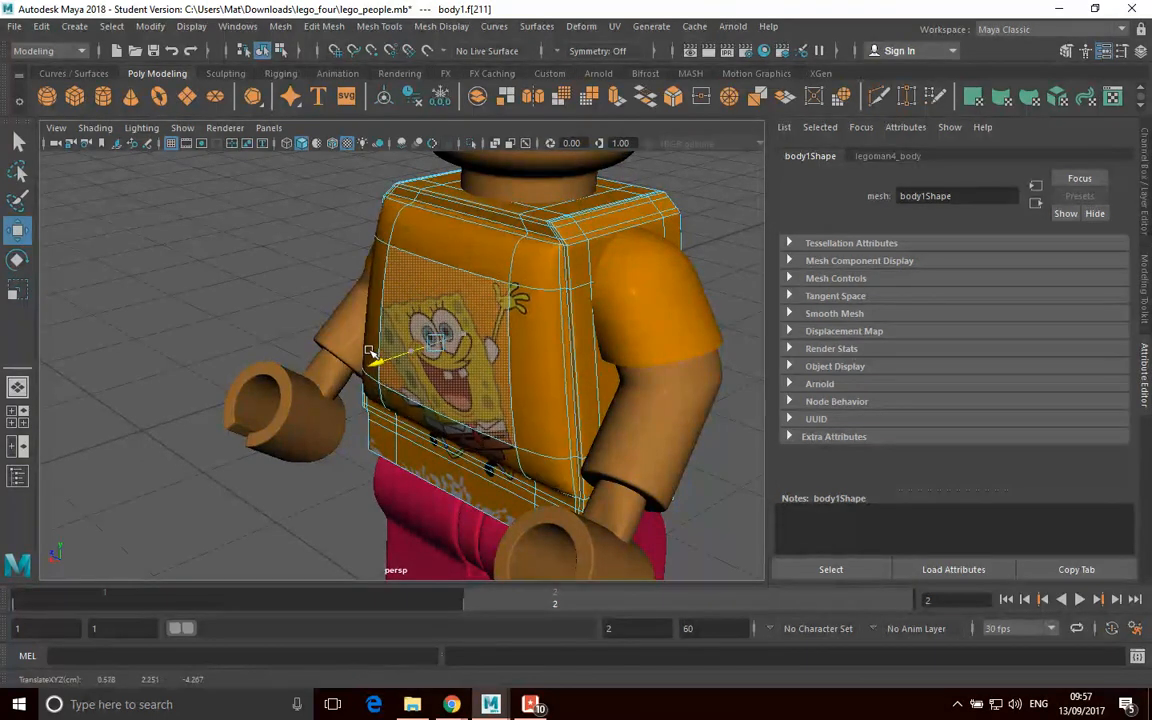
left_click(17, 260)
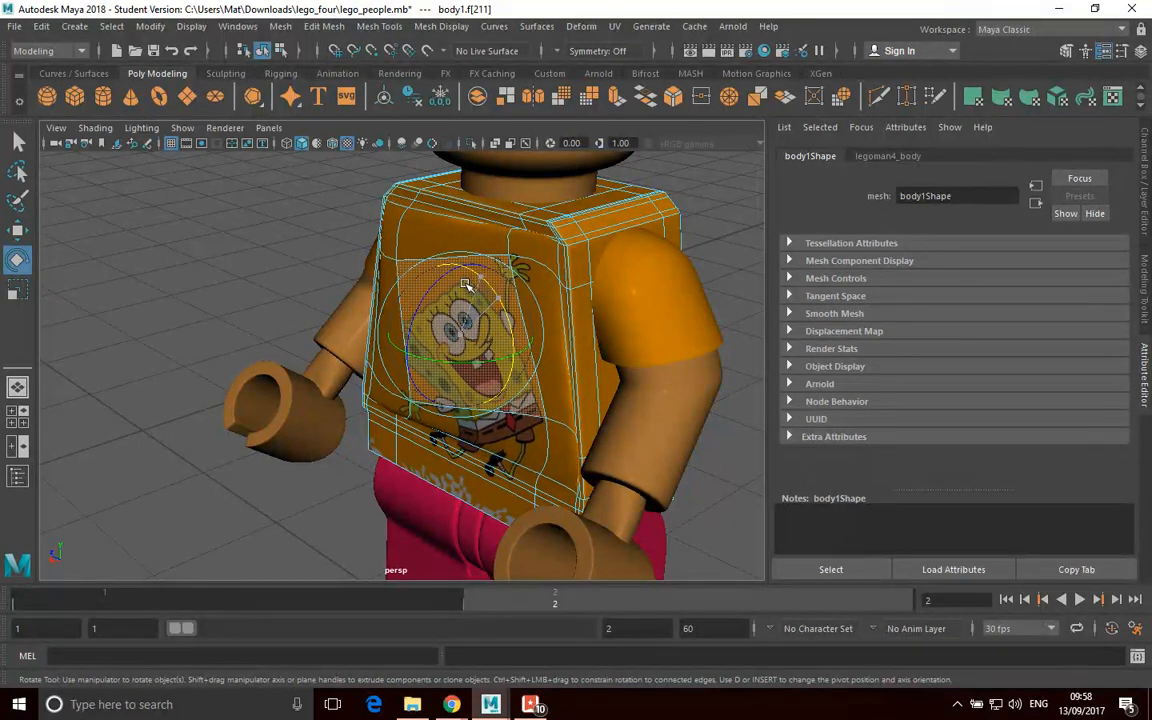
left_click_drag(465, 285, 470, 395)
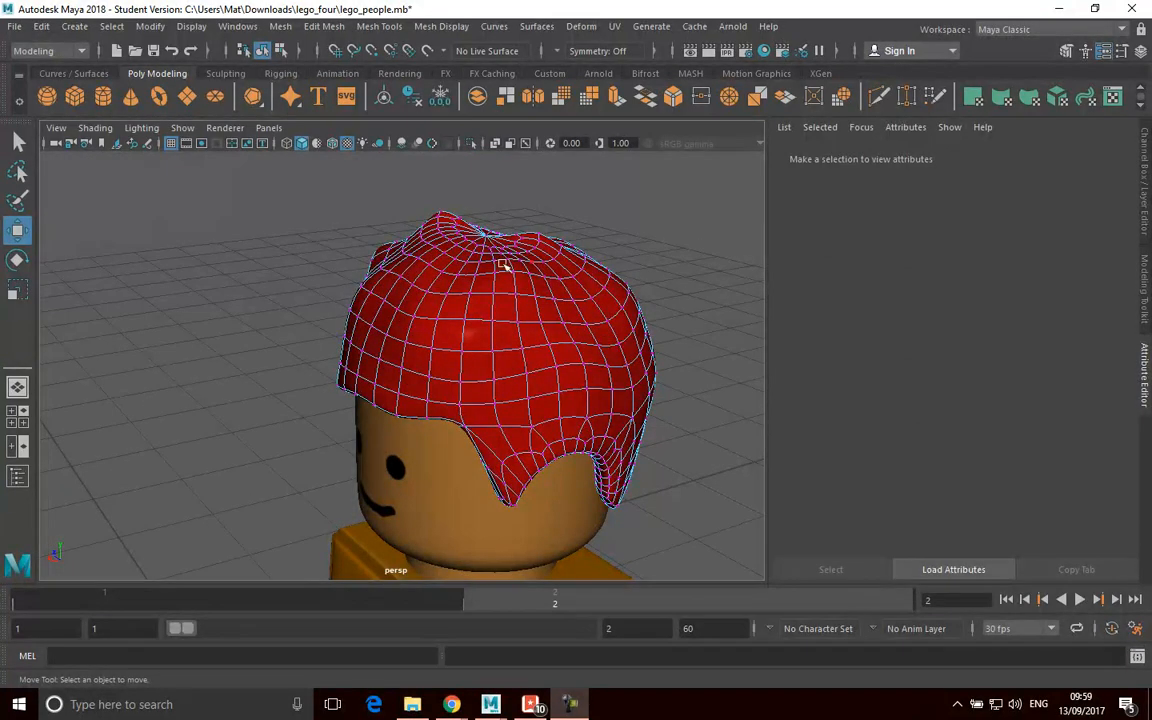
mouse_move(538, 315)
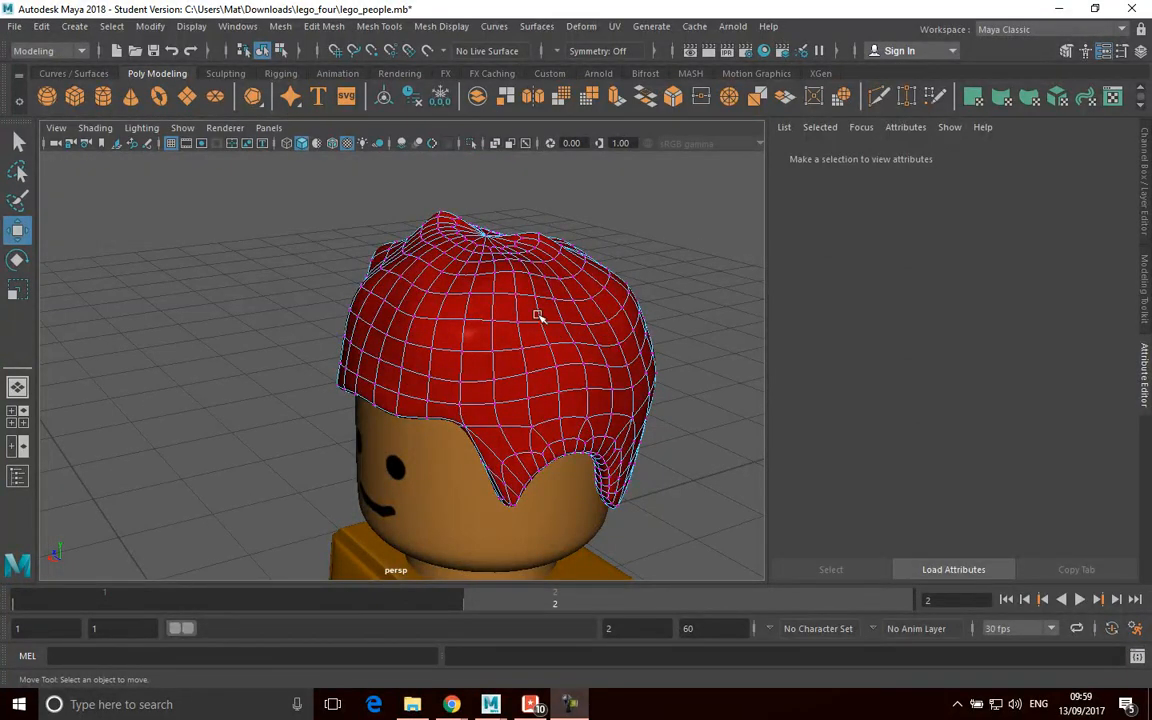
Select a vertex on the hair crown and raise it along Y.
left_click(500, 320)
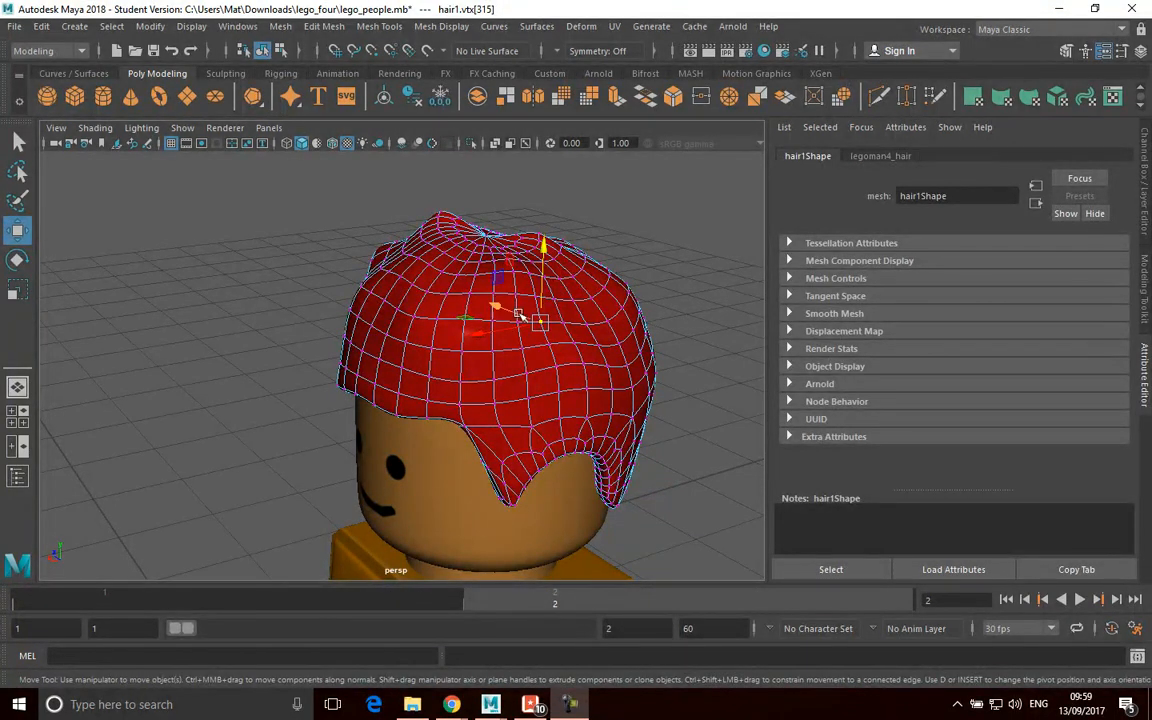
left_click_drag(540, 315, 540, 200)
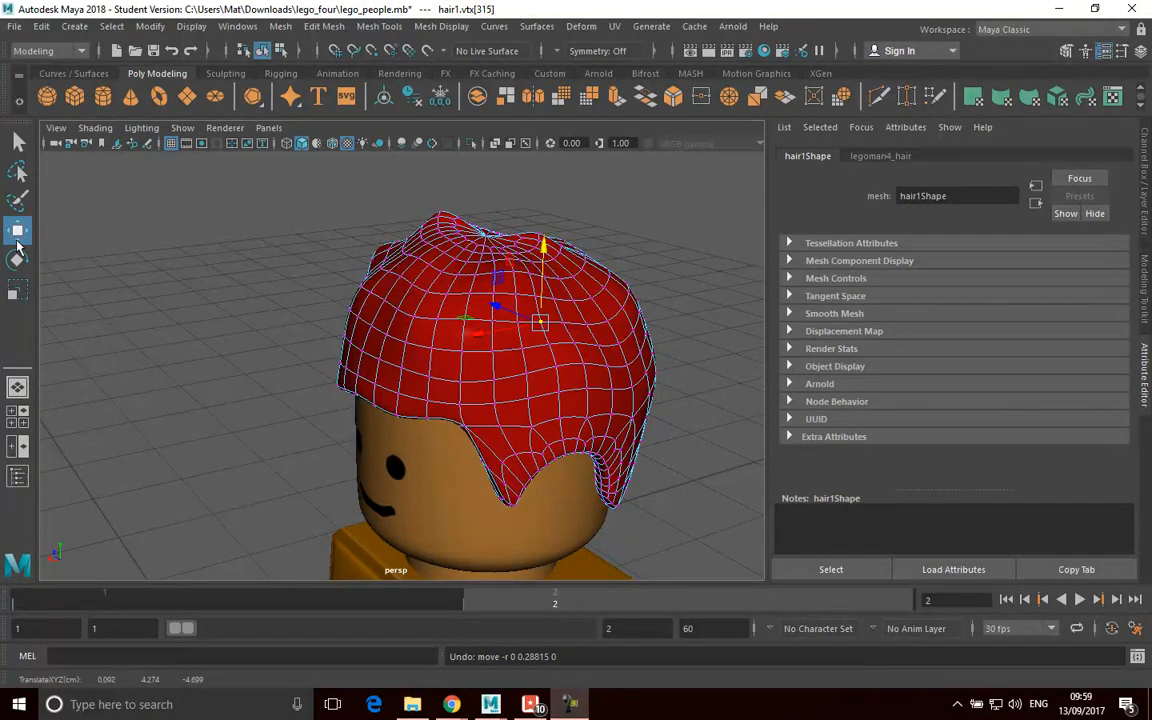
Open the Move Tool settings and reposition the Tool Settings window at top-left.
double_click(18, 233)
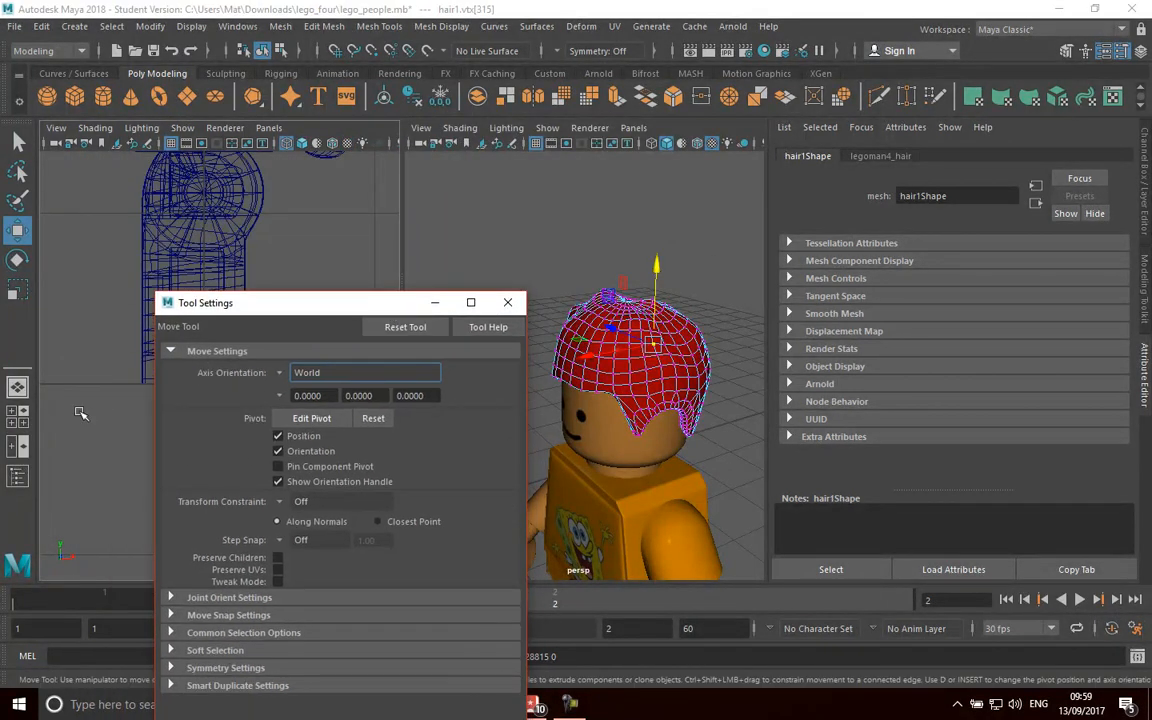
left_click_drag(205, 302, 82, 131)
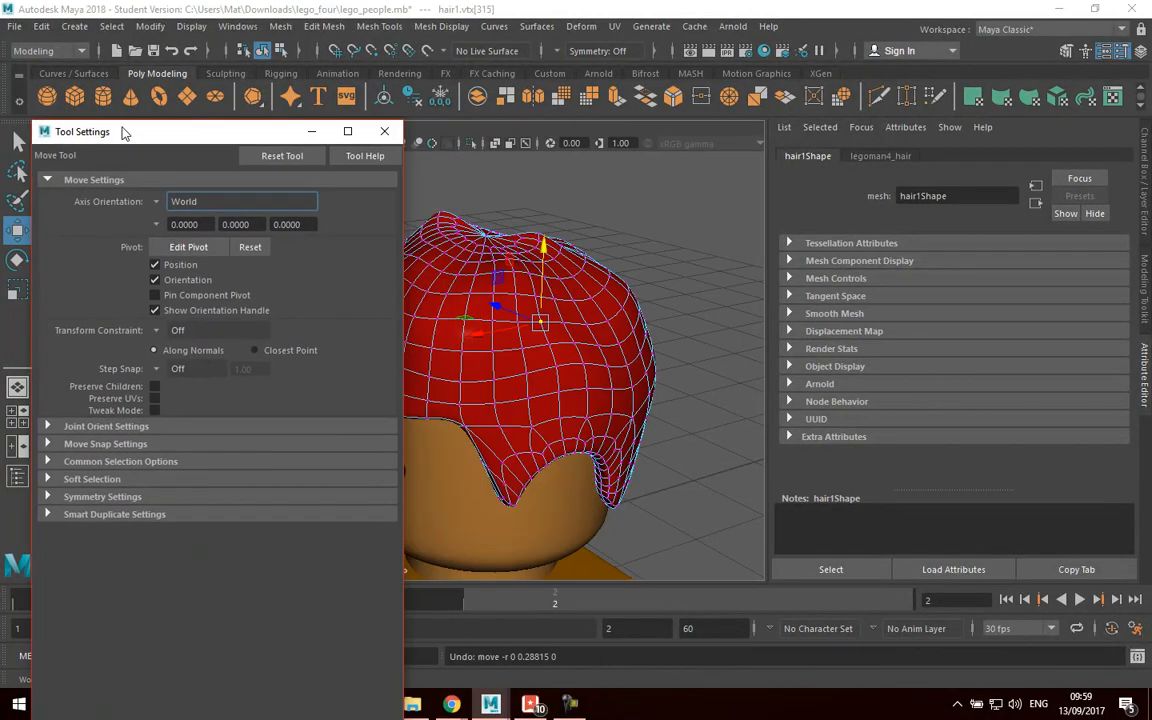
left_click_drag(82, 131, 95, 52)
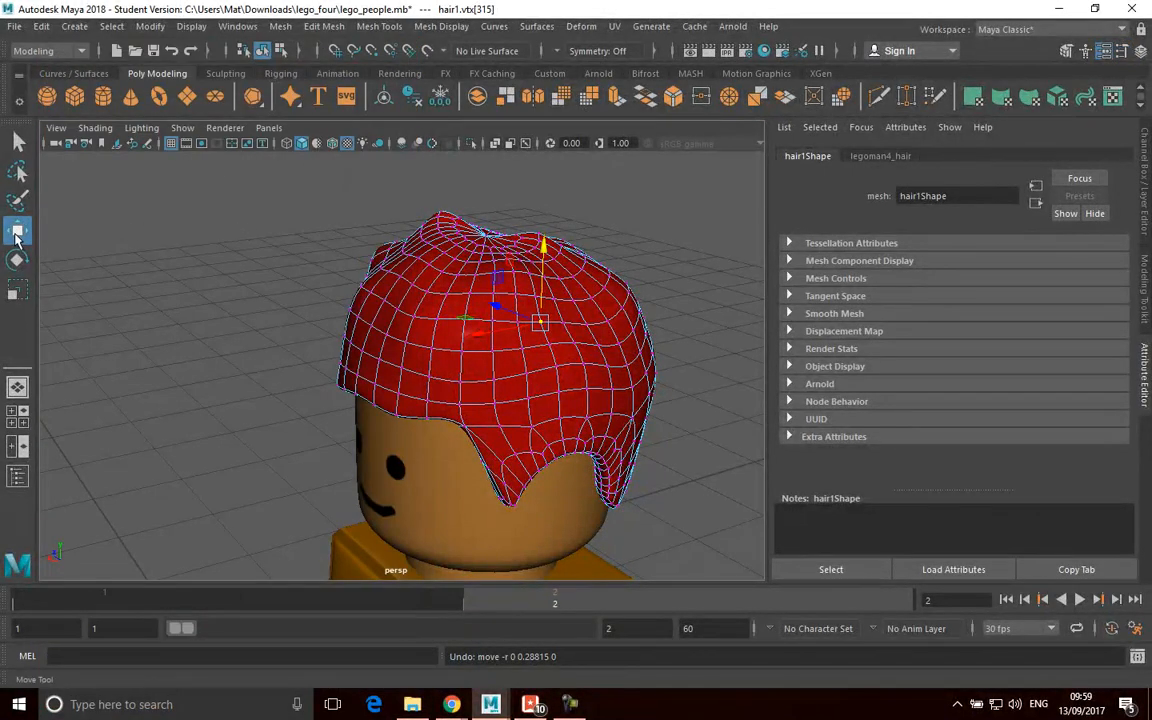
double_click(17, 230)
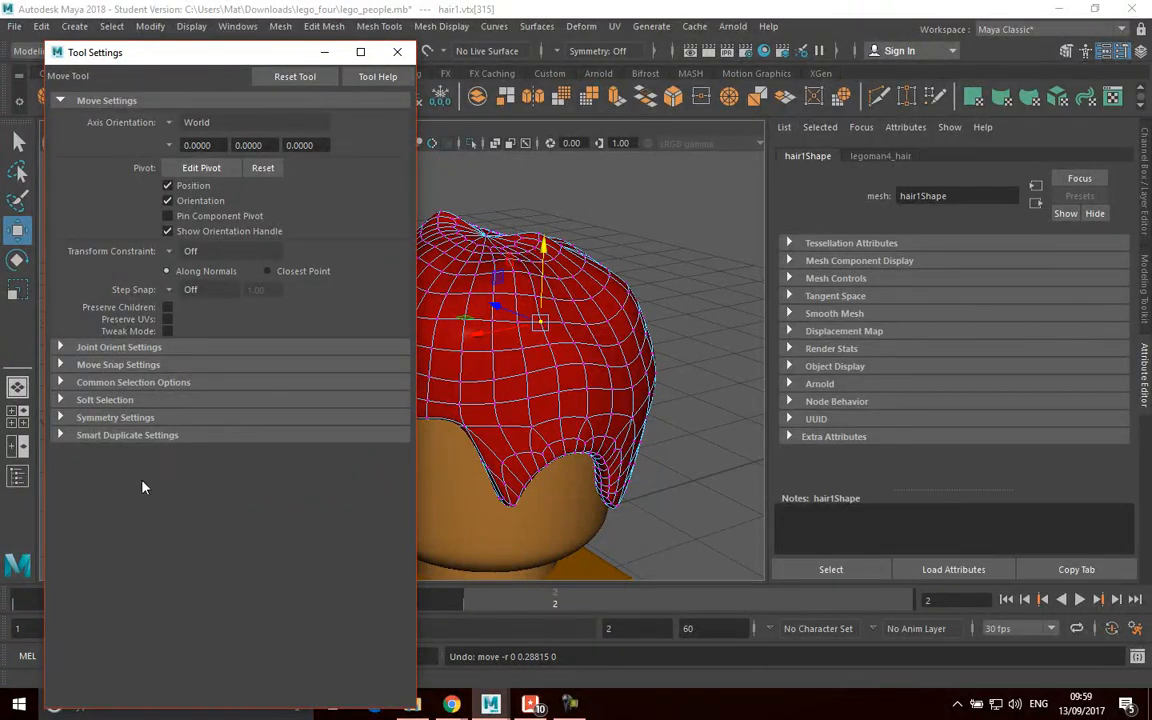
mouse_move(200, 499)
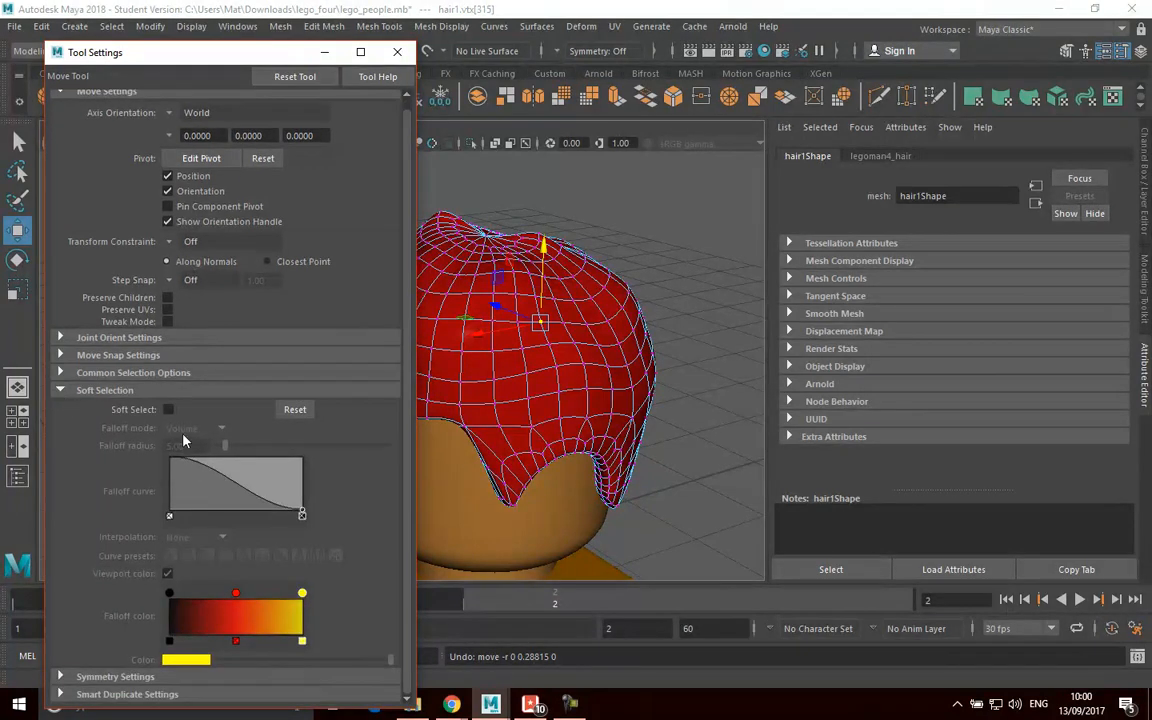
Enable Soft Select and set the falloff radius to 0.47 after trying 0.94.
left_click(168, 409)
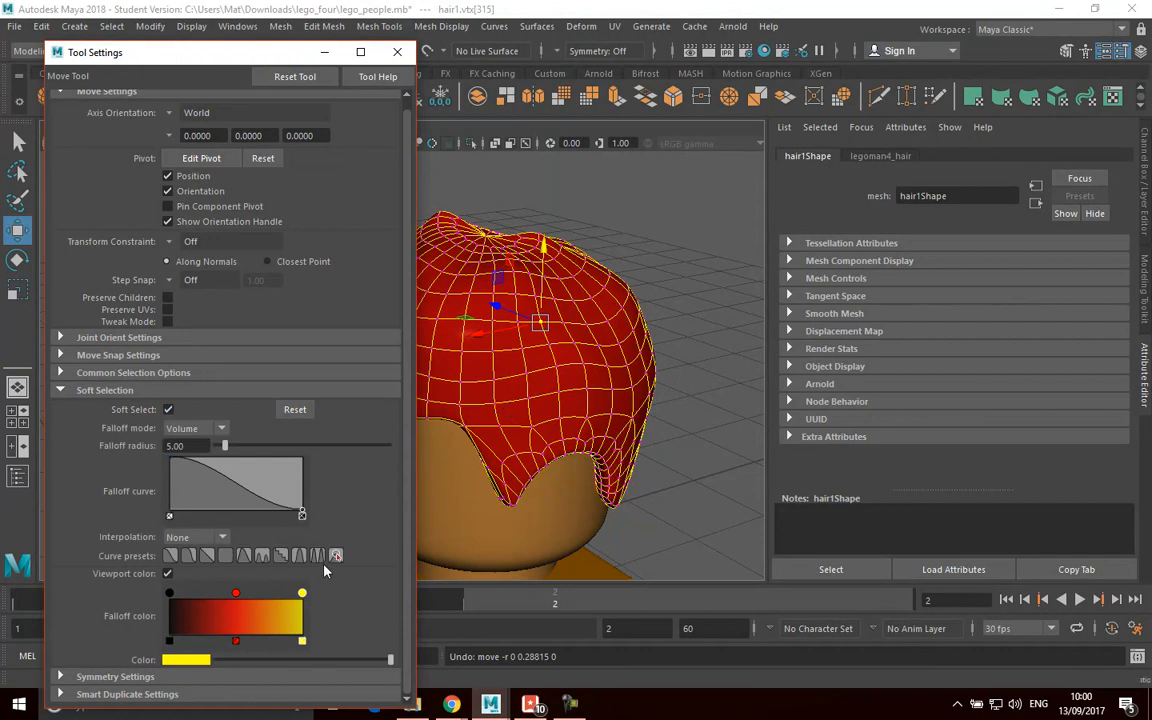
left_click(168, 409)
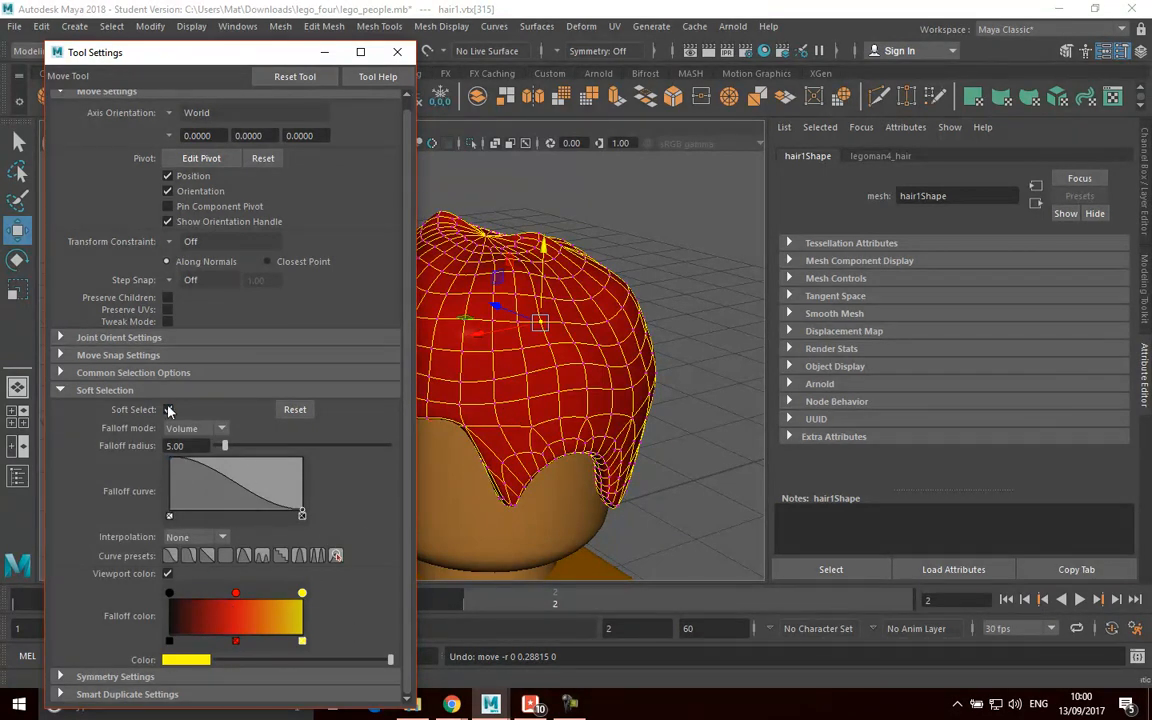
left_click_drag(224, 446, 260, 446)
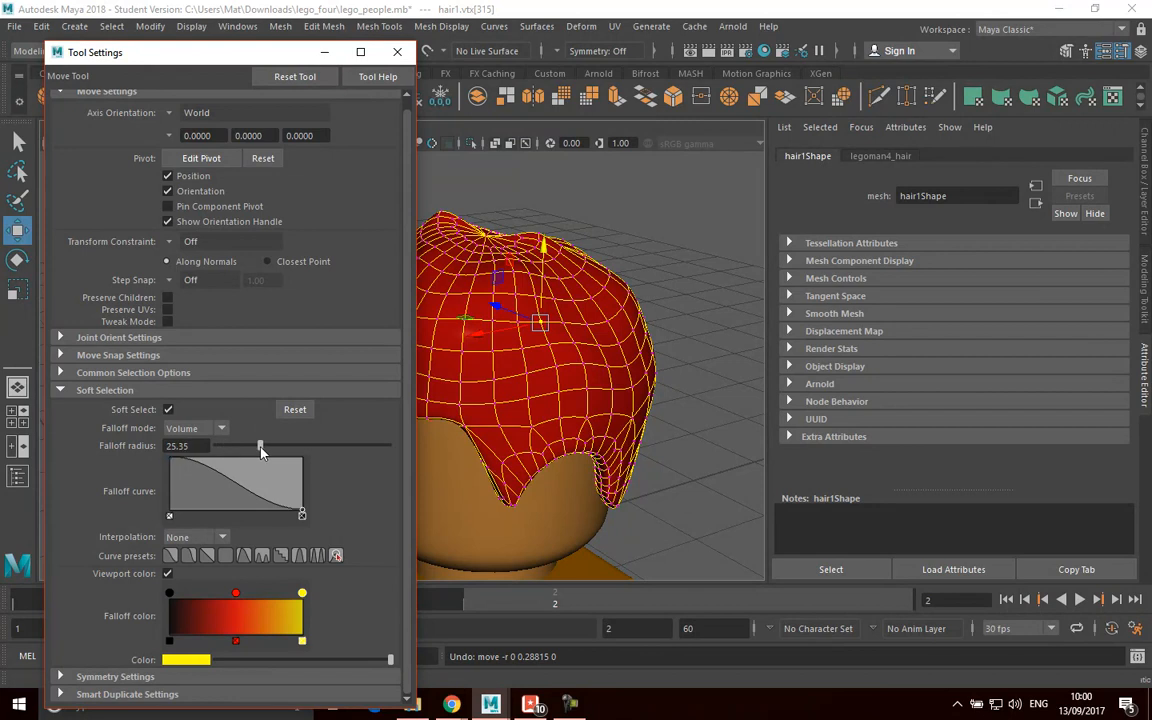
left_click_drag(260, 446, 226, 446)
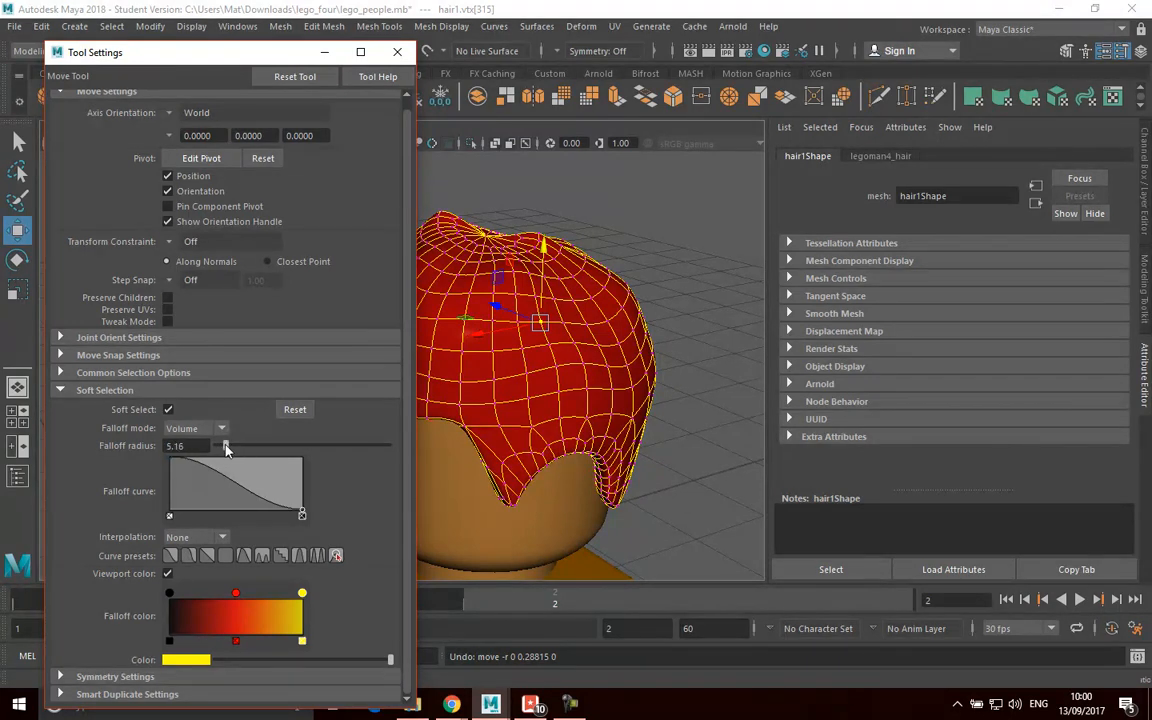
left_click_drag(226, 447, 222, 447)
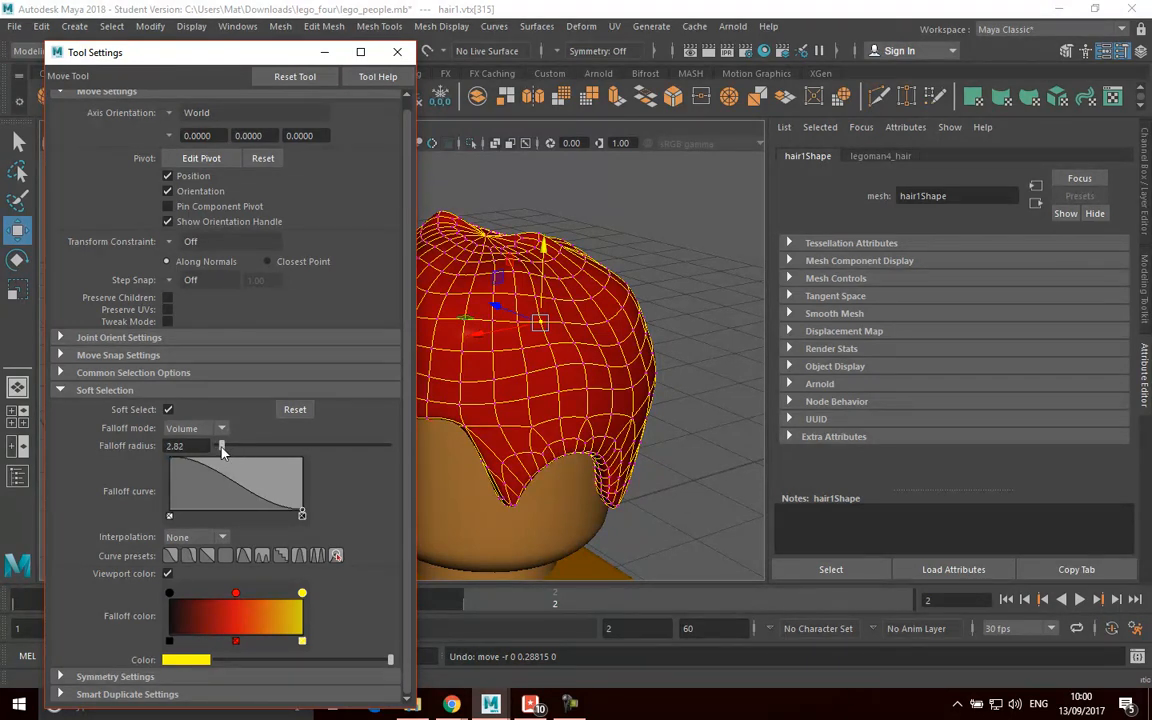
left_click_drag(222, 446, 217, 446)
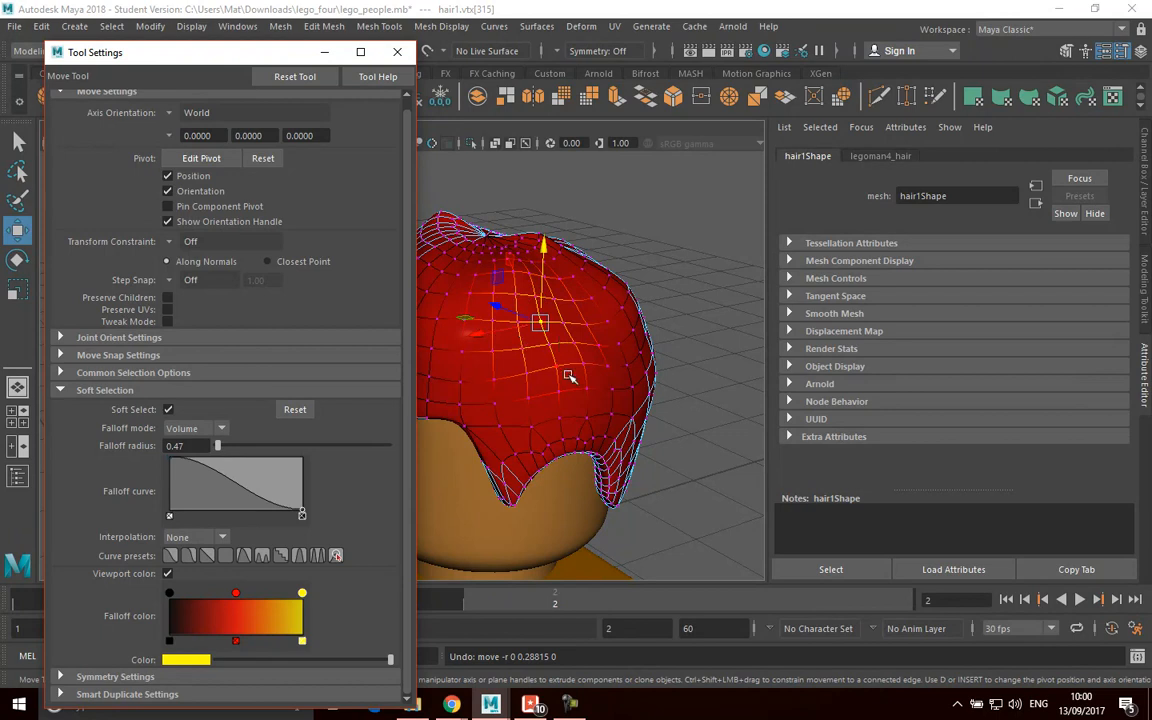
left_click_drag(217, 446, 221, 446)
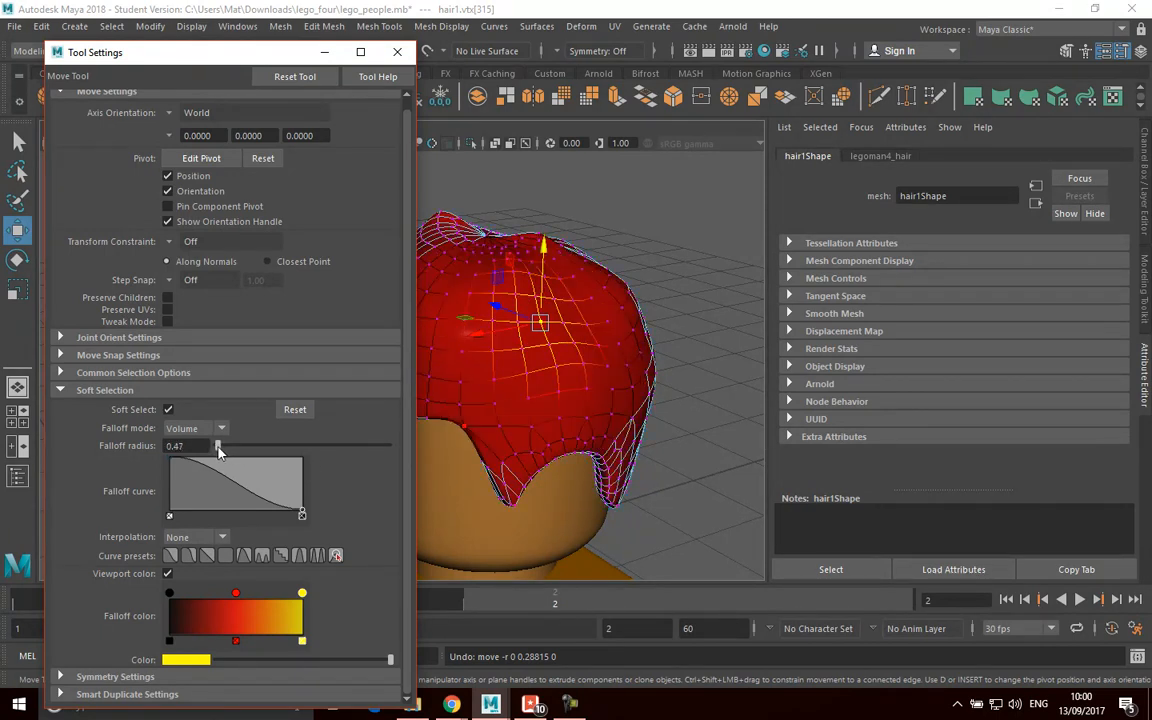
left_click_drag(218, 446, 240, 446)
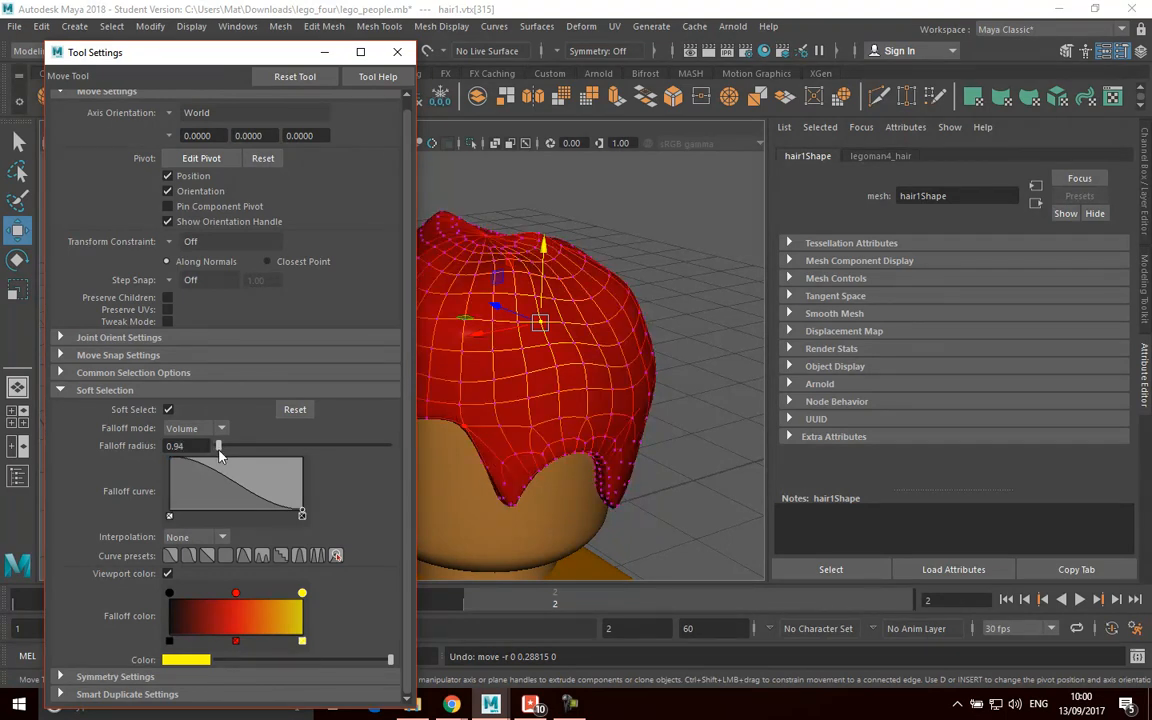
left_click_drag(218, 446, 180, 446)
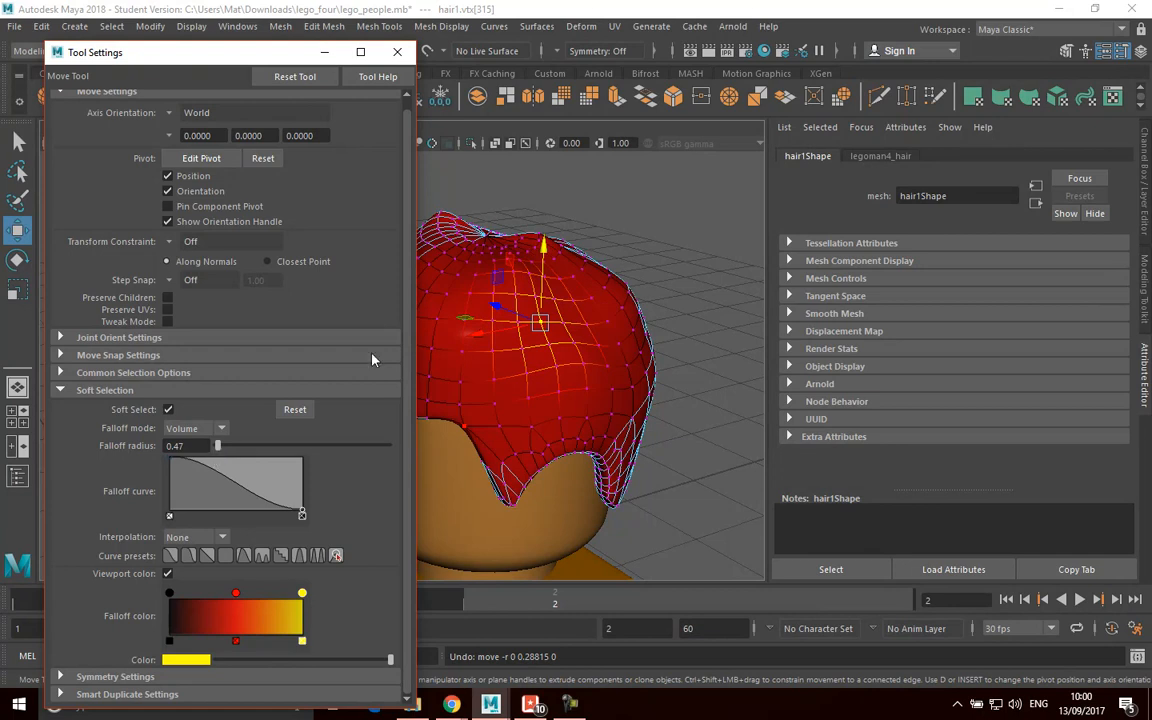